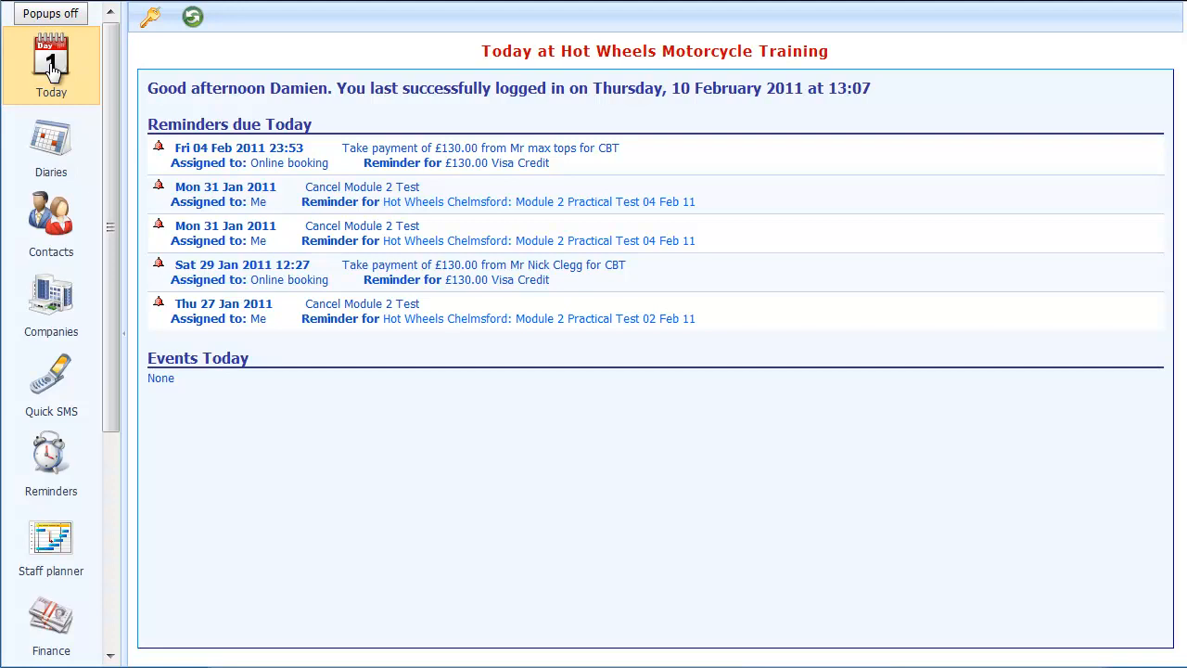
# - Open My Company's Stationery list and preview the DL Envelope stationary template
pyautogui.scroll(-3)
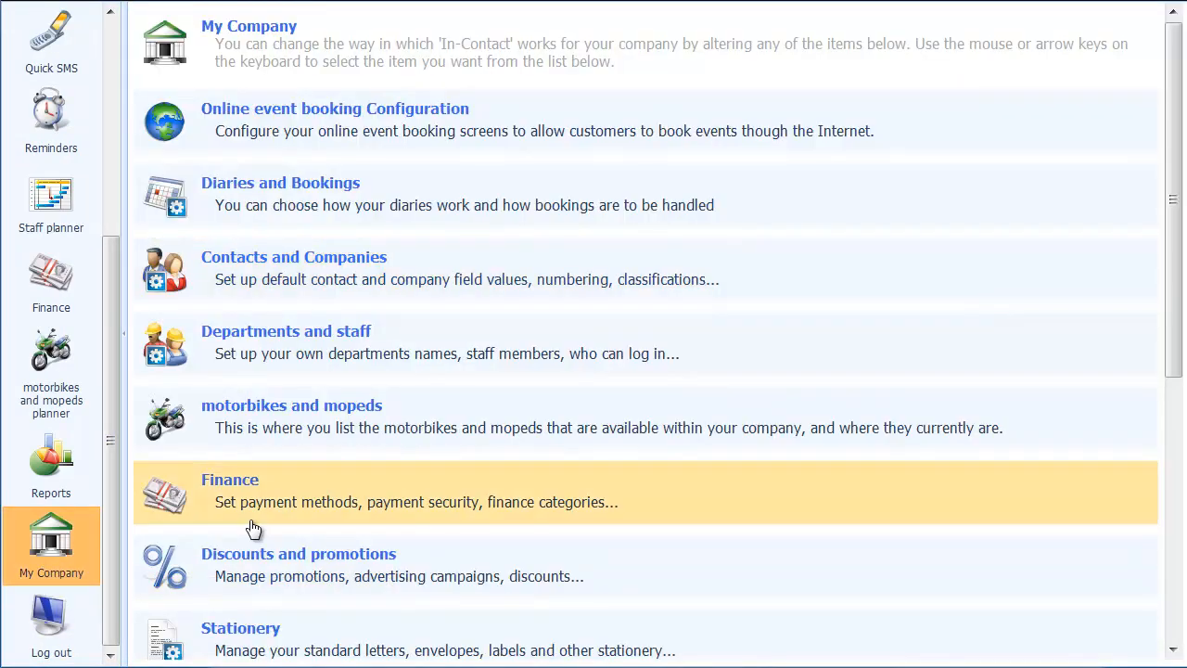
pyautogui.click(240, 628)
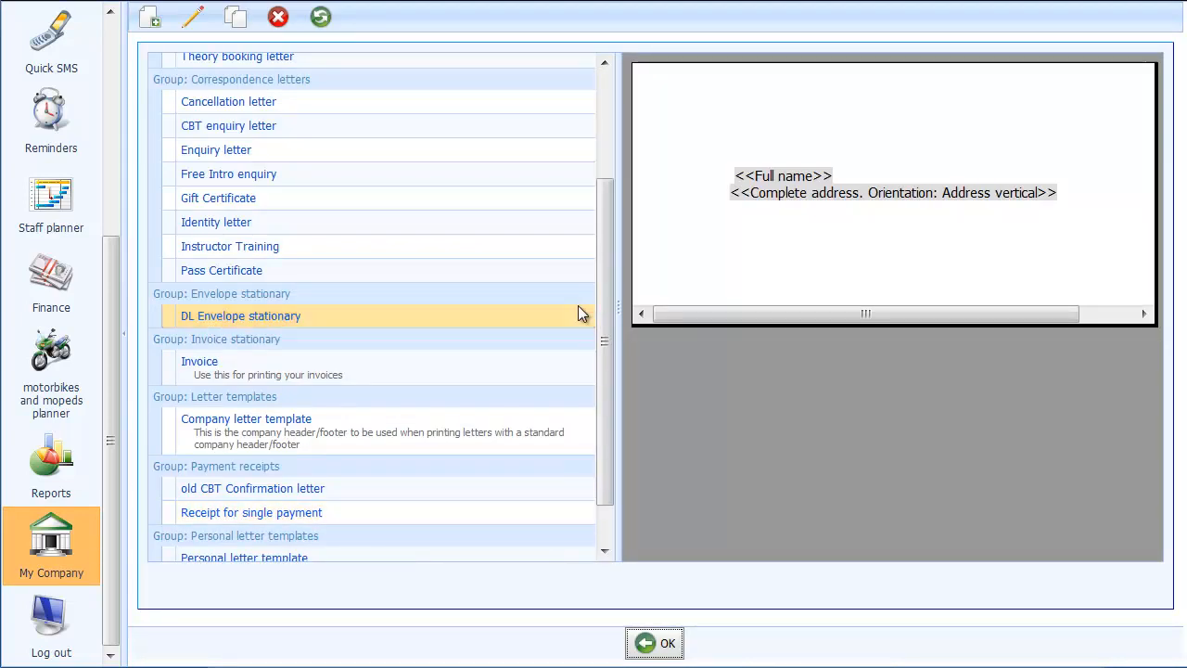
pyautogui.scroll(3)
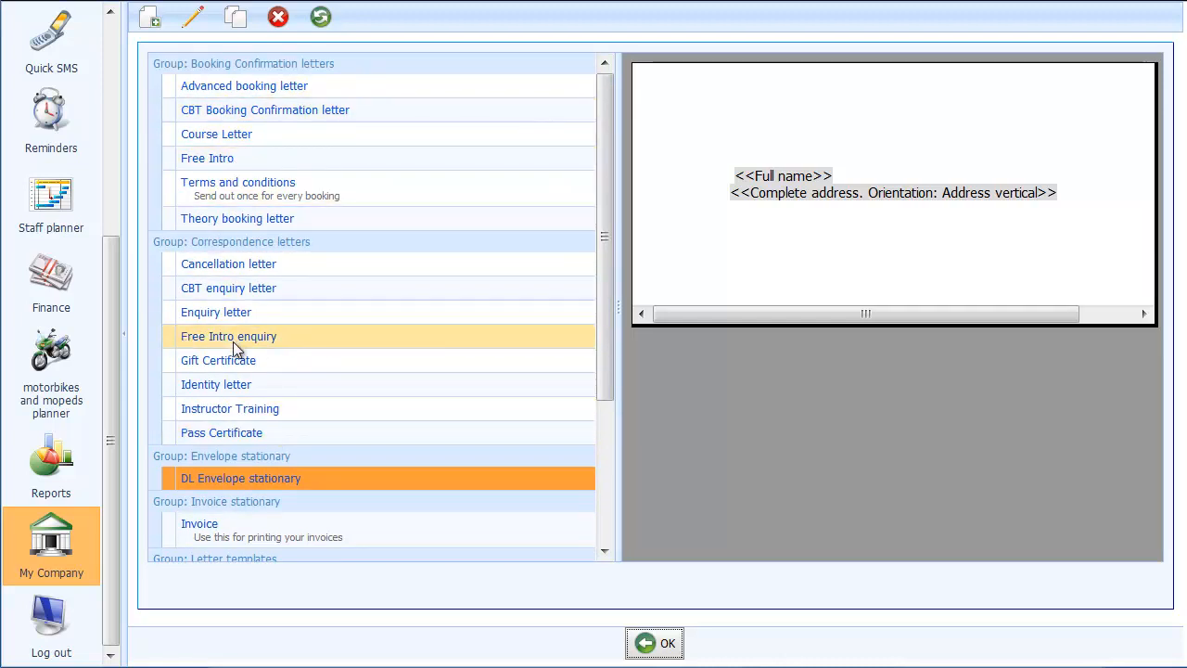
pyautogui.moveTo(220, 471)
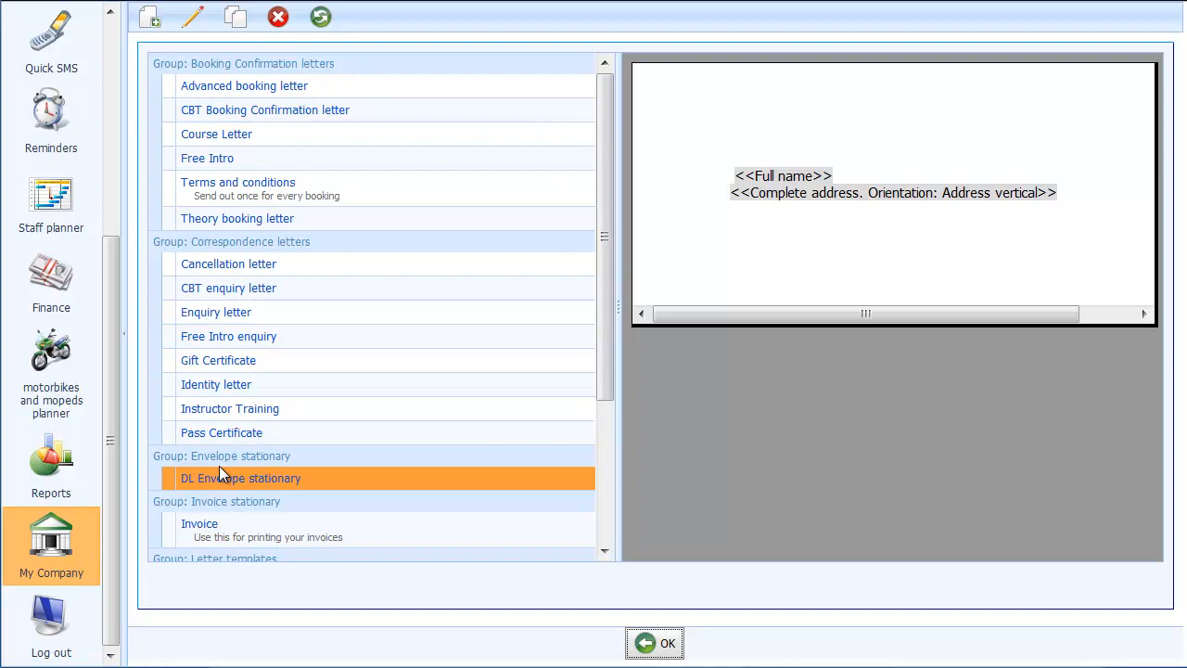
pyautogui.moveTo(294, 462)
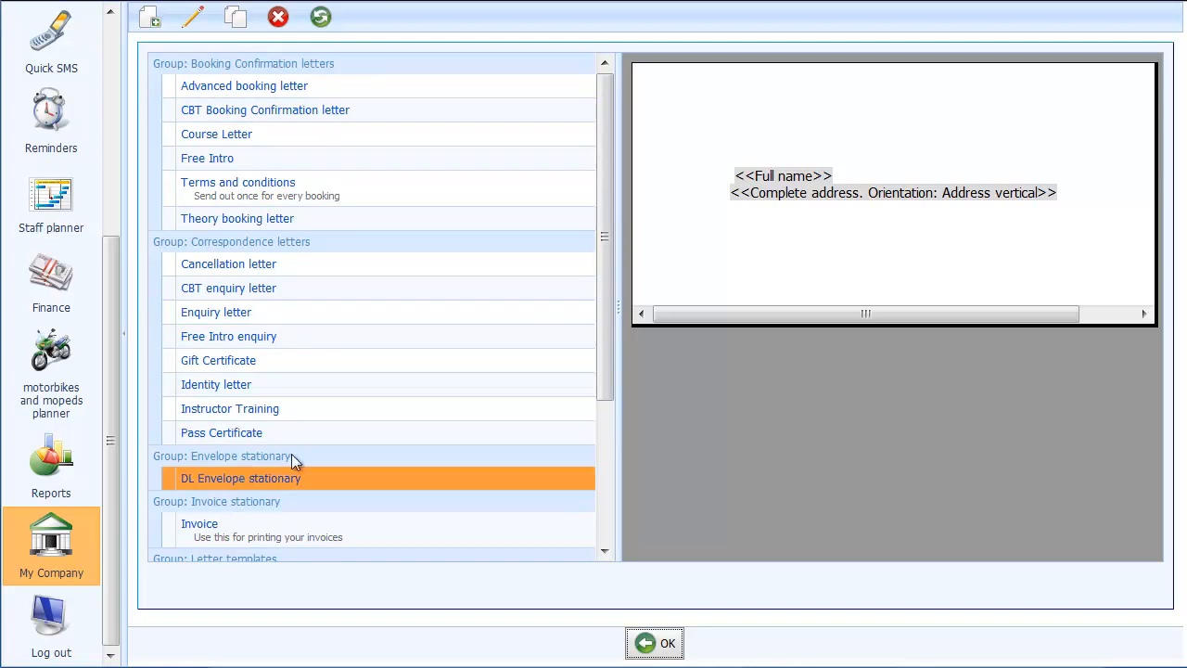
pyautogui.moveTo(390, 490)
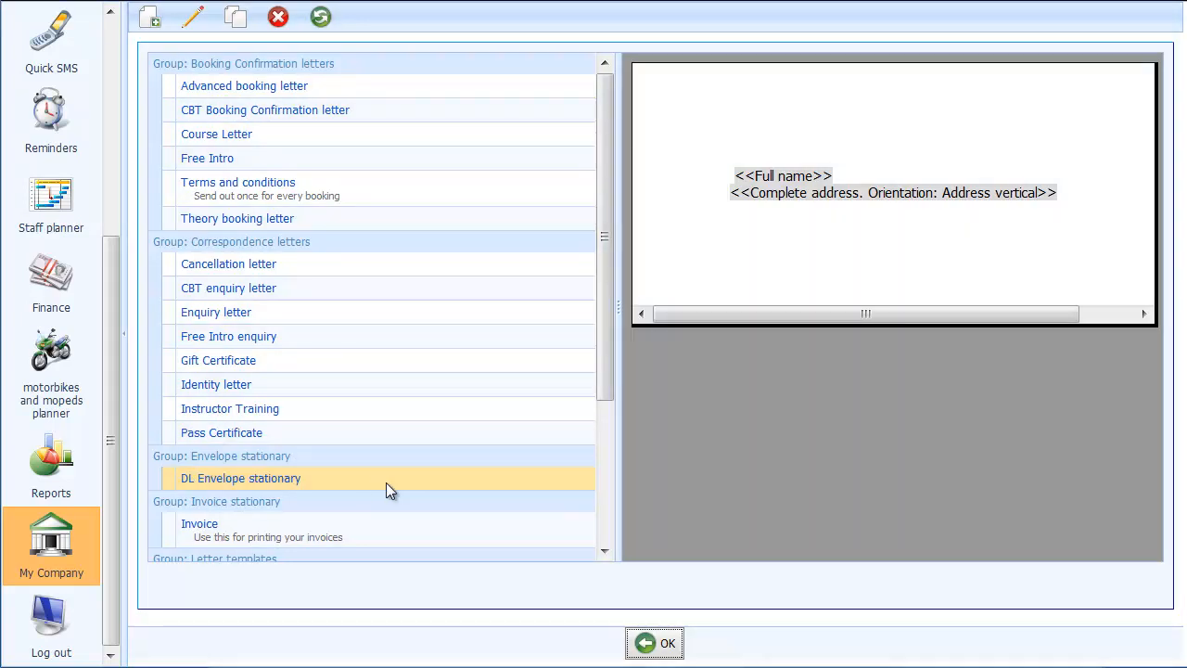
pyautogui.click(240, 477)
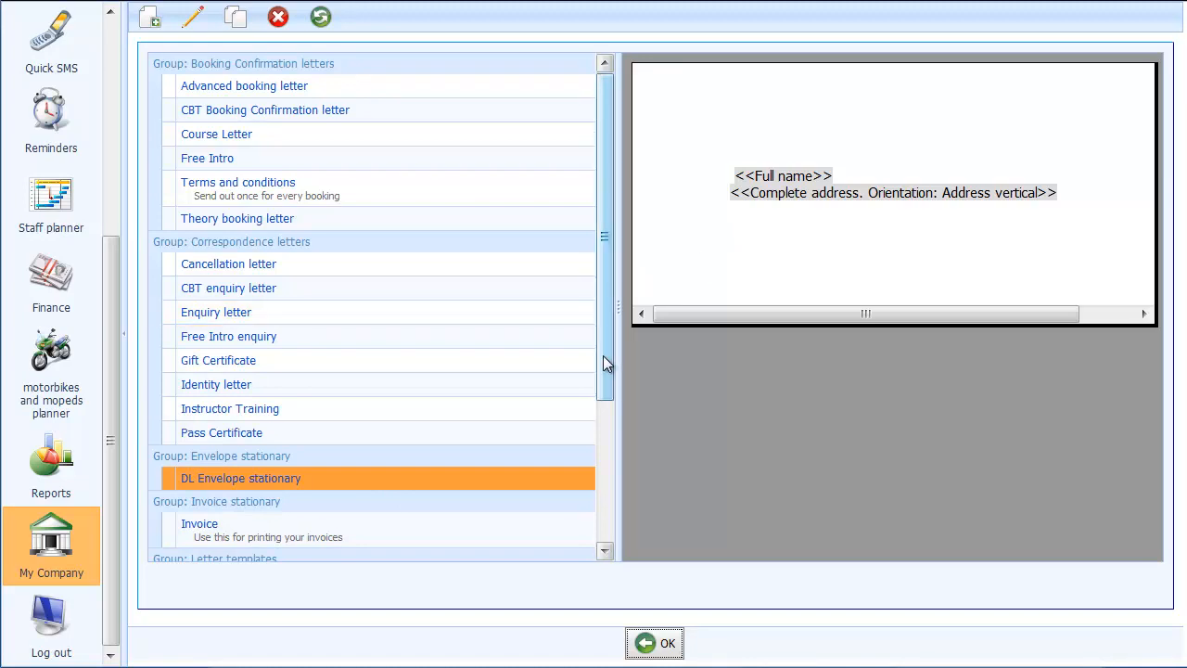
pyautogui.moveTo(227, 477)
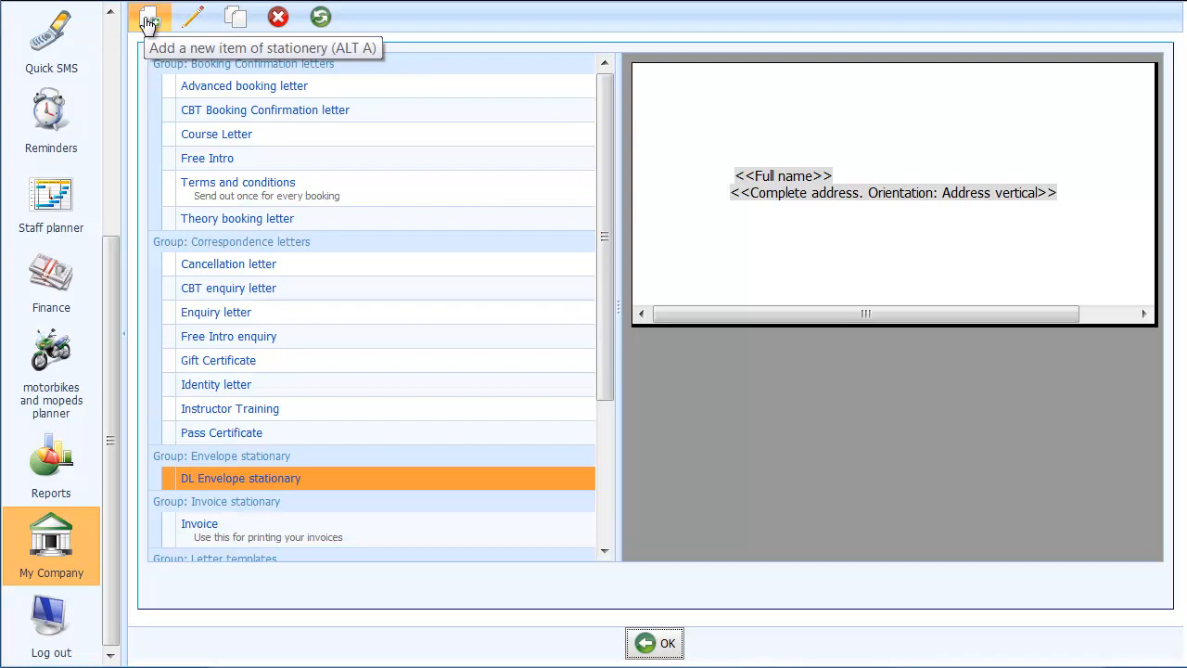
# - Add a new Envelope stationery item and place the cursor after <<Full name>>
pyautogui.click(150, 17)
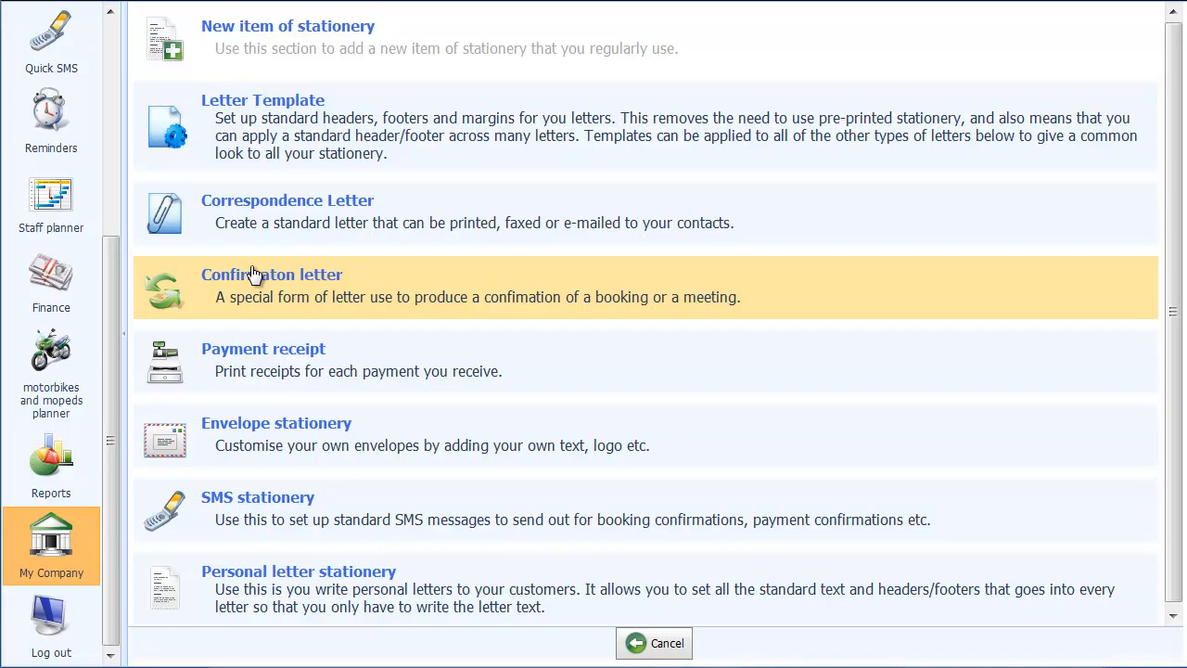
pyautogui.click(276, 423)
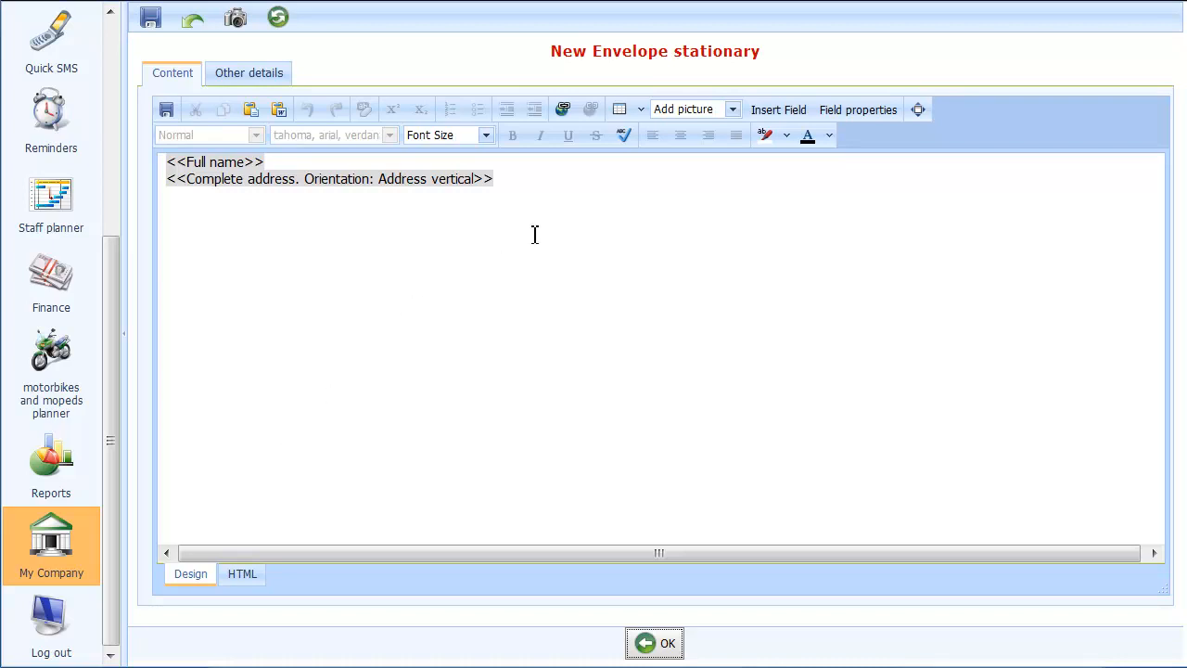
pyautogui.moveTo(235, 182)
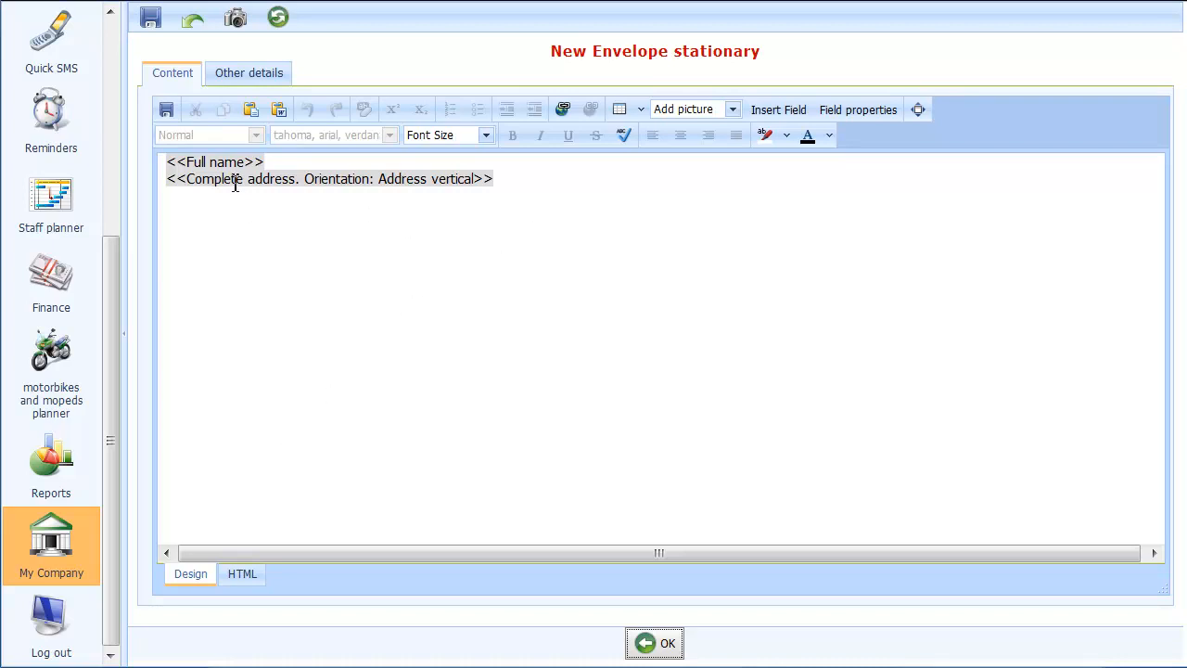
pyautogui.click(286, 163)
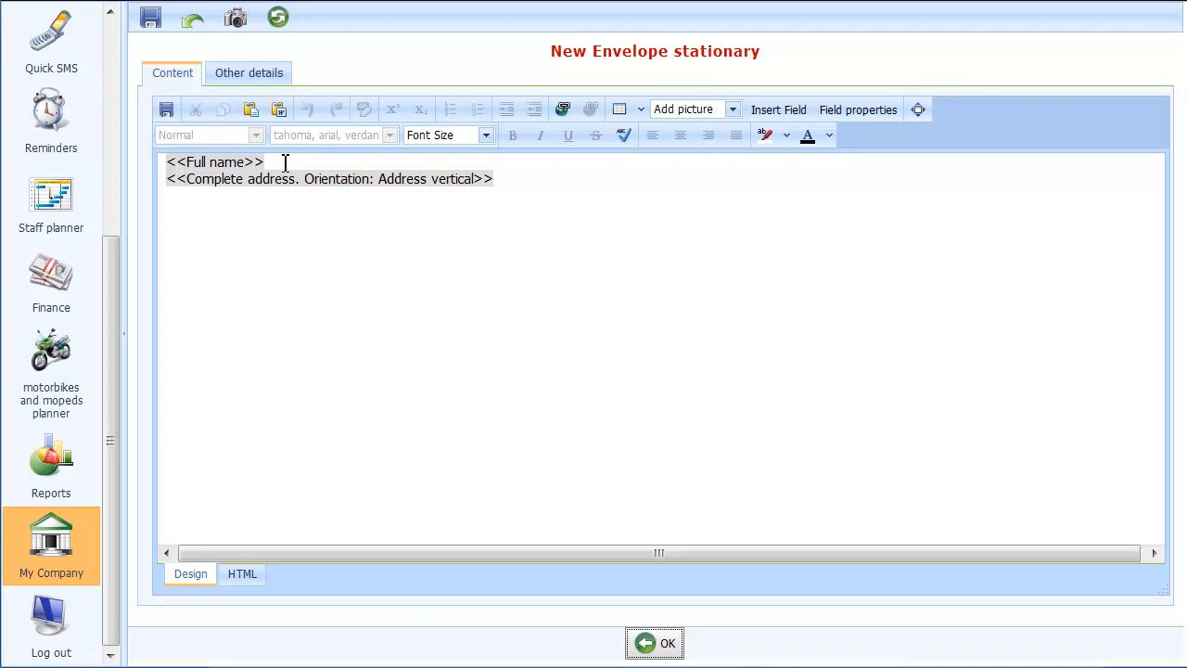
pyautogui.moveTo(541, 172)
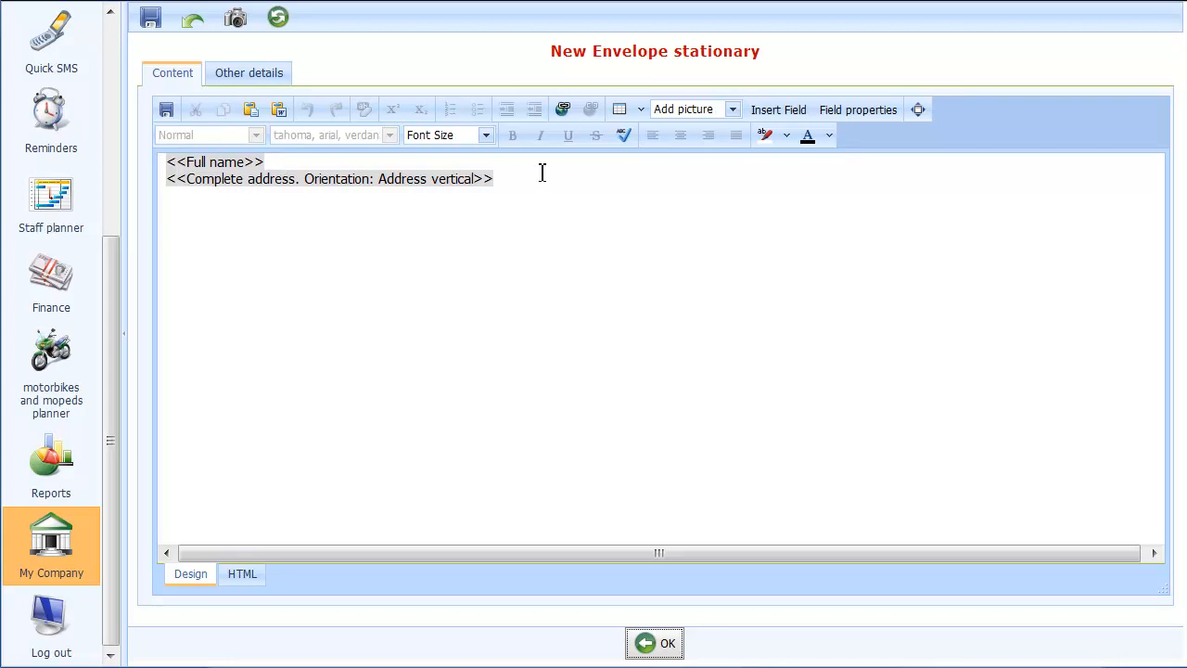
pyautogui.click(497, 179)
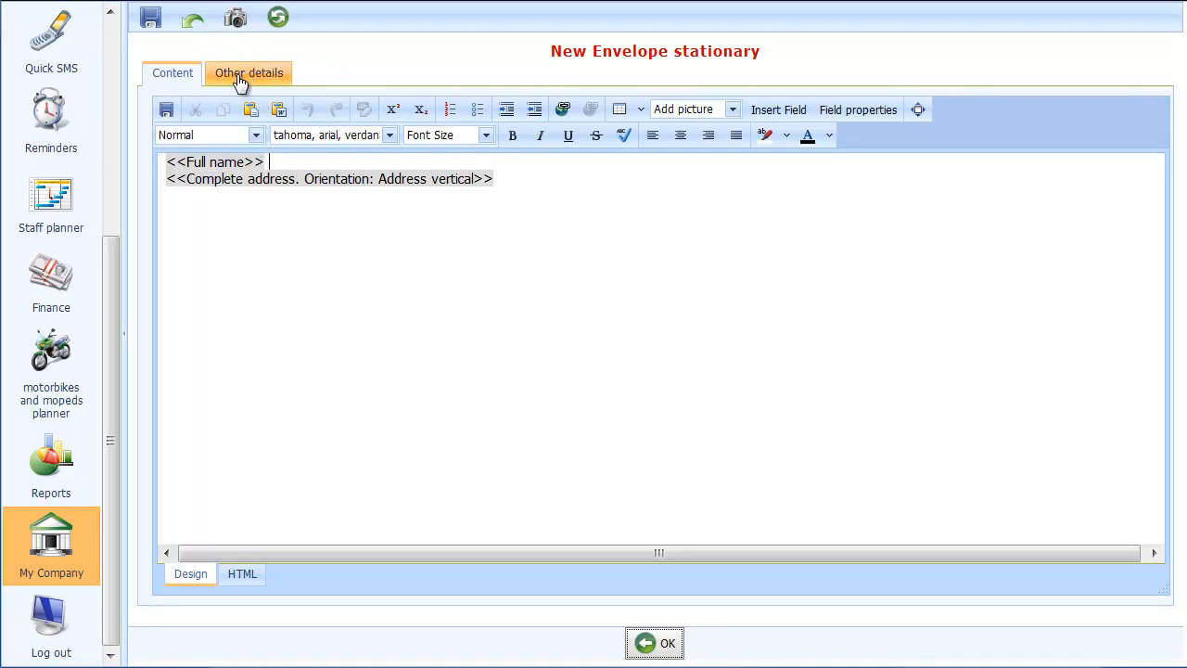
# - Set size Envelope C5, name it 'C5 Envelope stationary', keeping centre and middle alignment
pyautogui.click(249, 72)
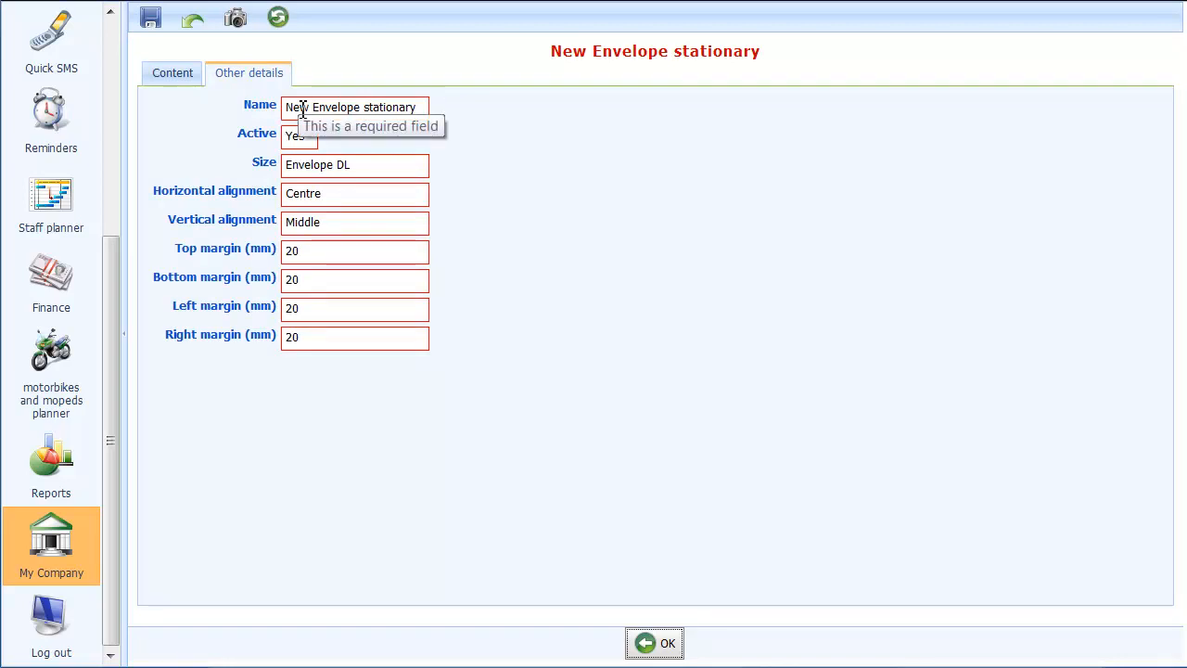
pyautogui.click(645, 168)
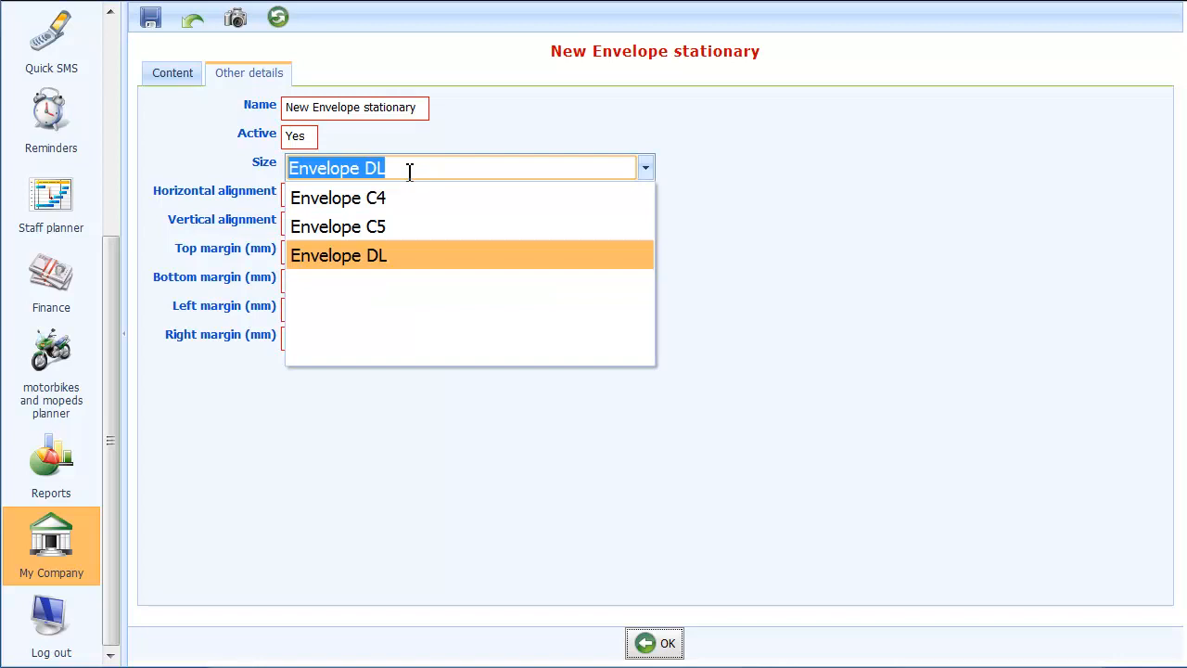
pyautogui.moveTo(514, 176)
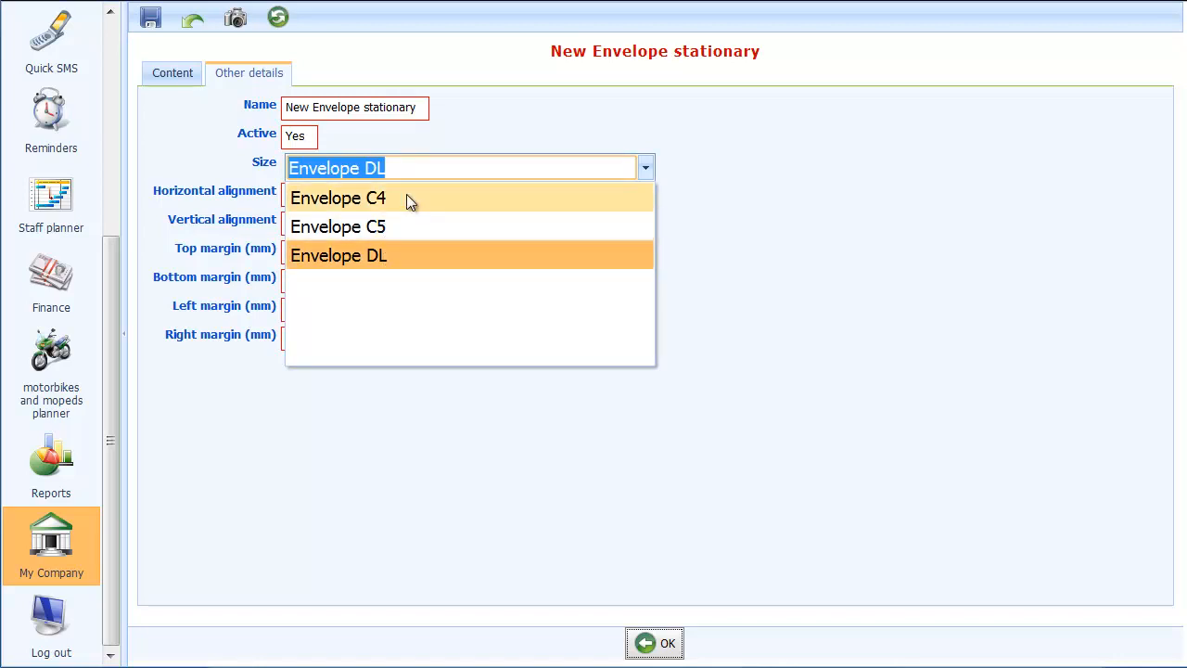
pyautogui.moveTo(353, 226)
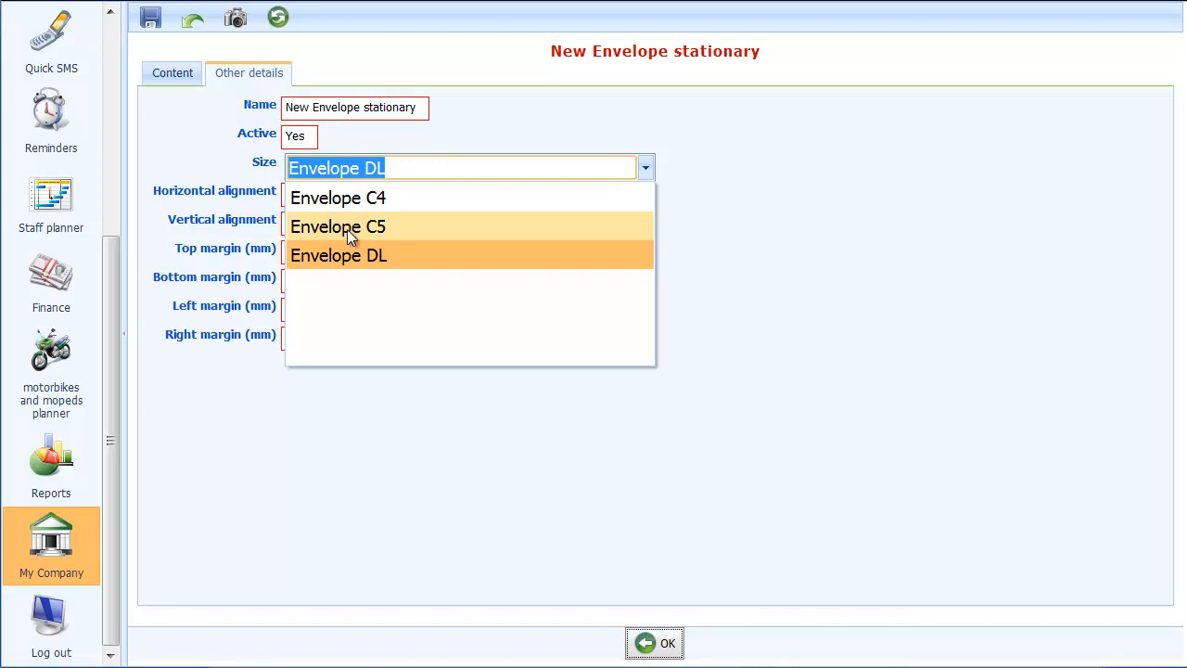
pyautogui.moveTo(389, 230)
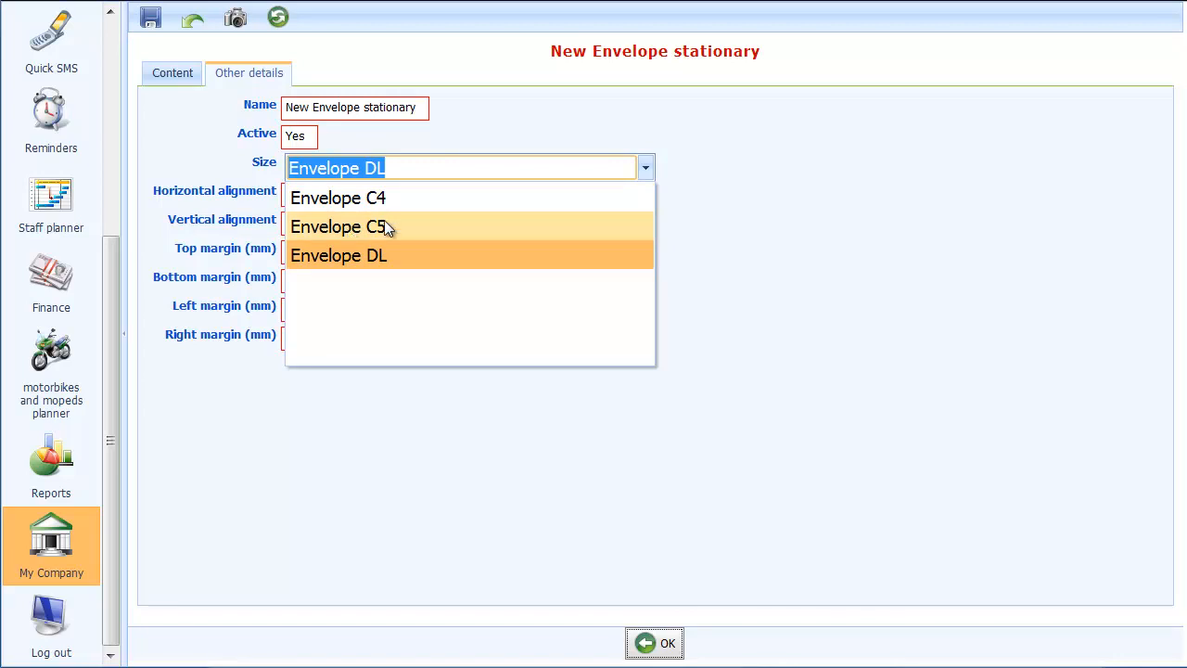
pyautogui.click(338, 227)
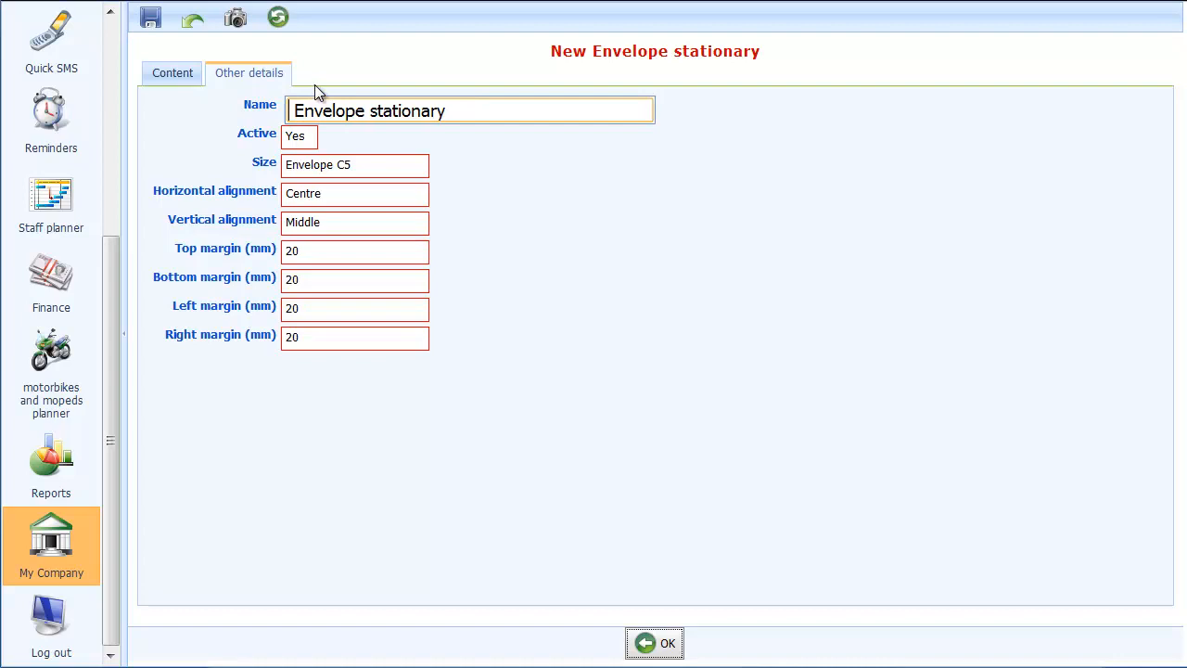
pyautogui.write('C5')
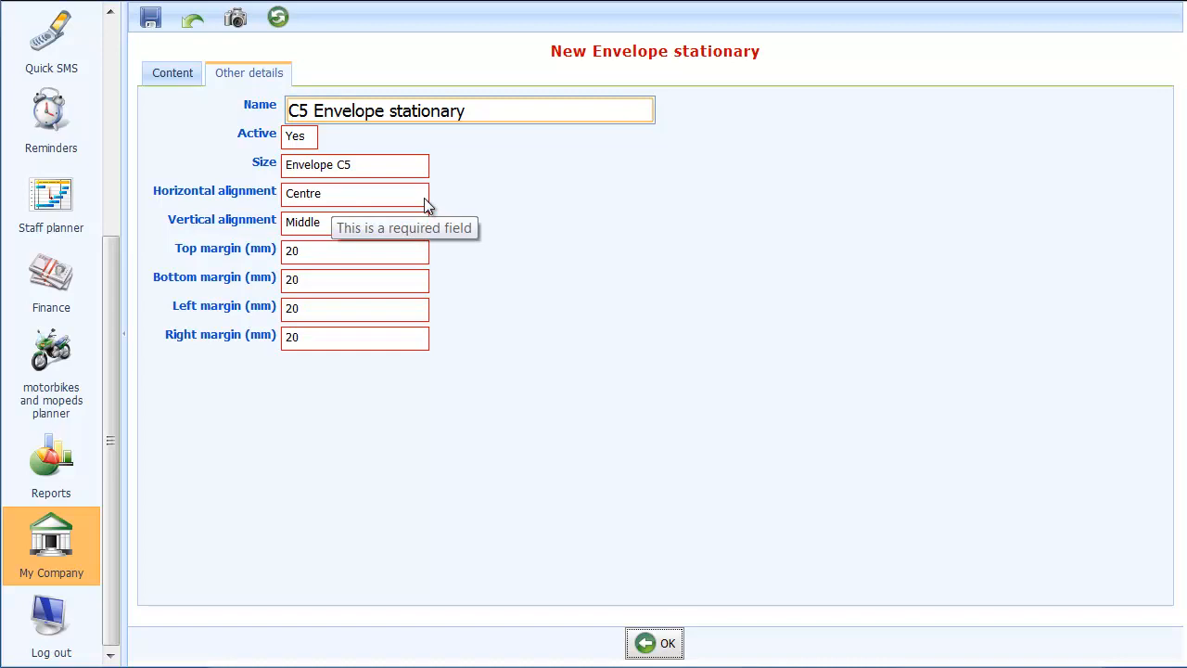
pyautogui.moveTo(289, 219)
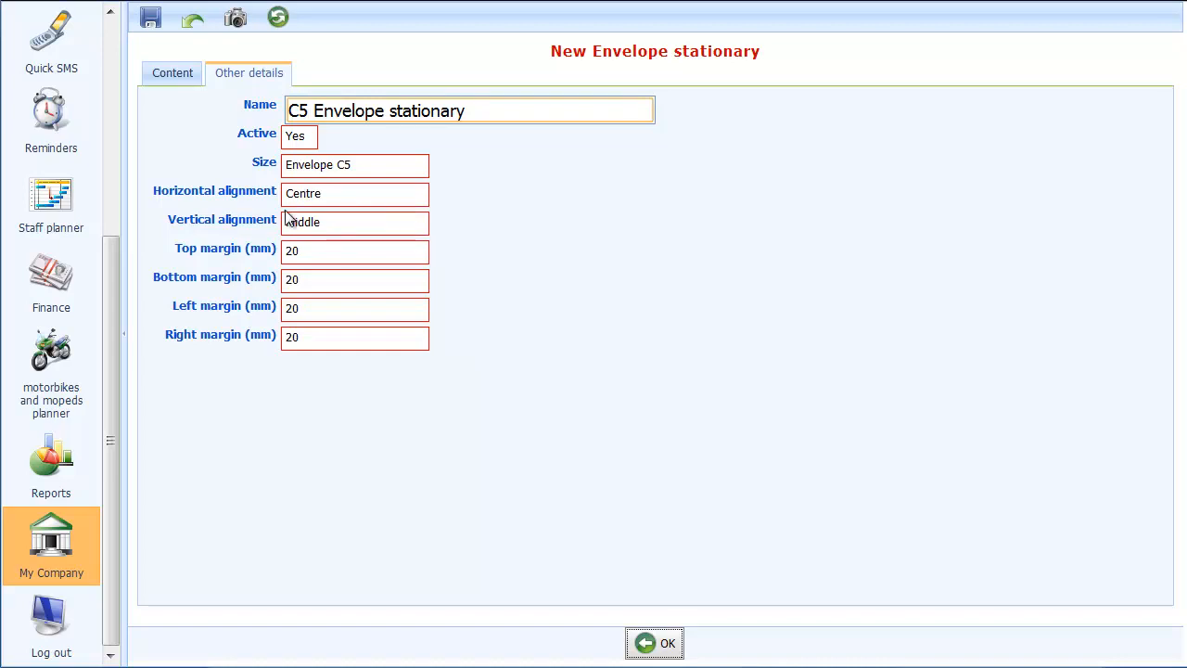
pyautogui.moveTo(354, 222)
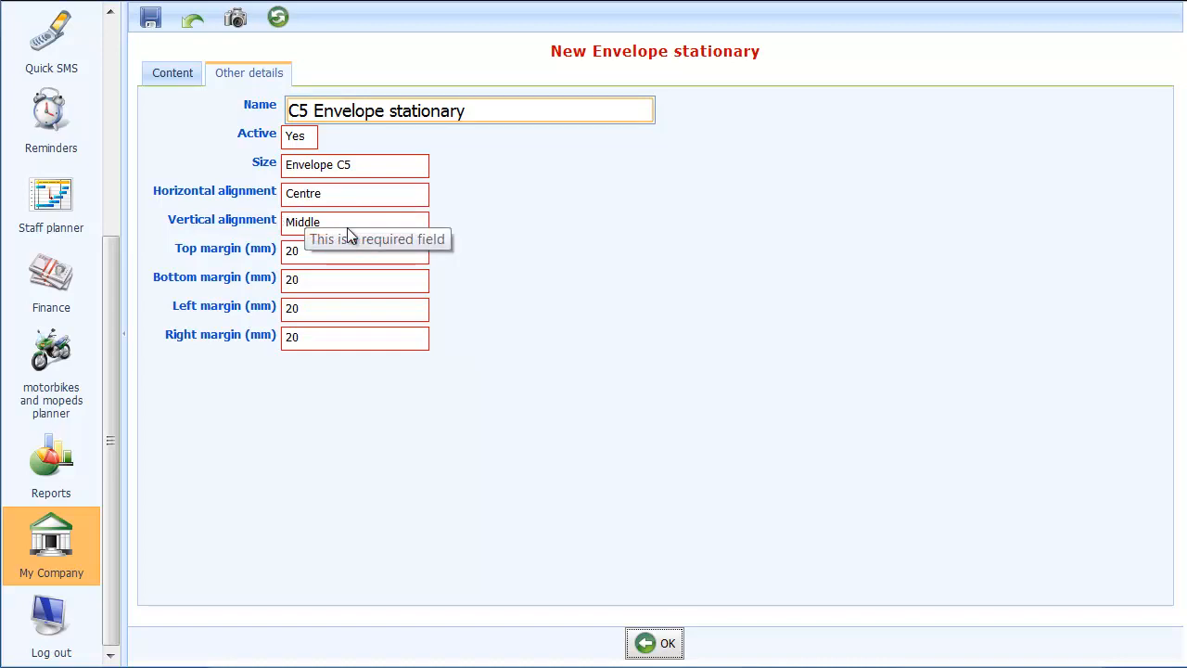
pyautogui.click(355, 193)
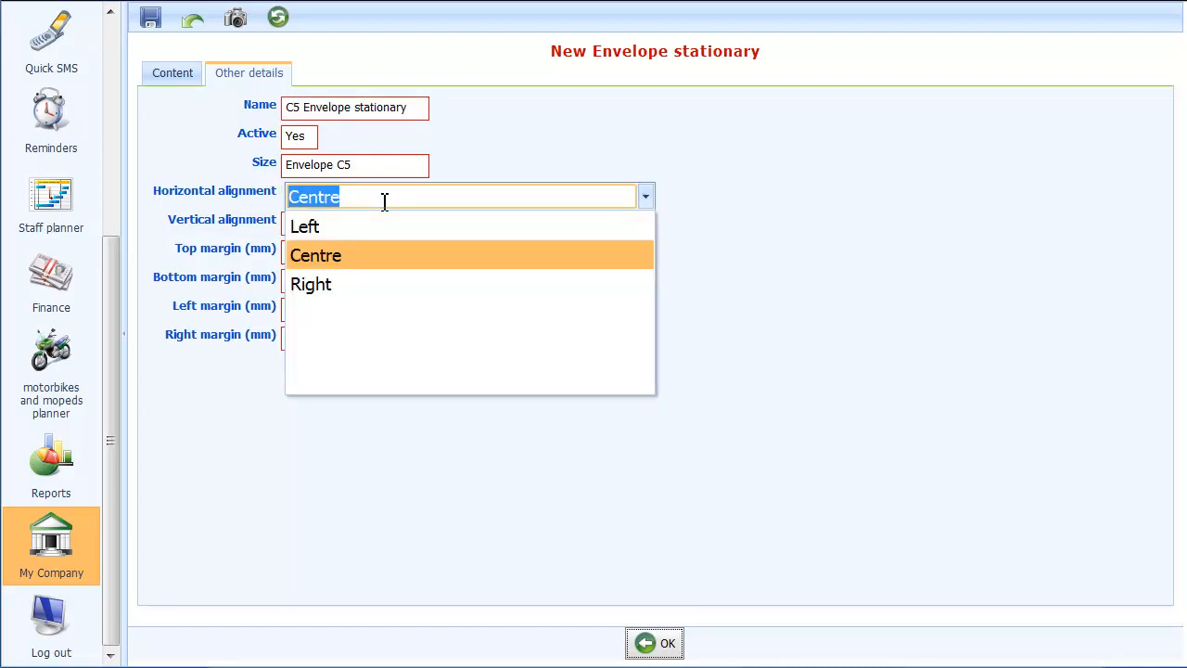
pyautogui.click(315, 254)
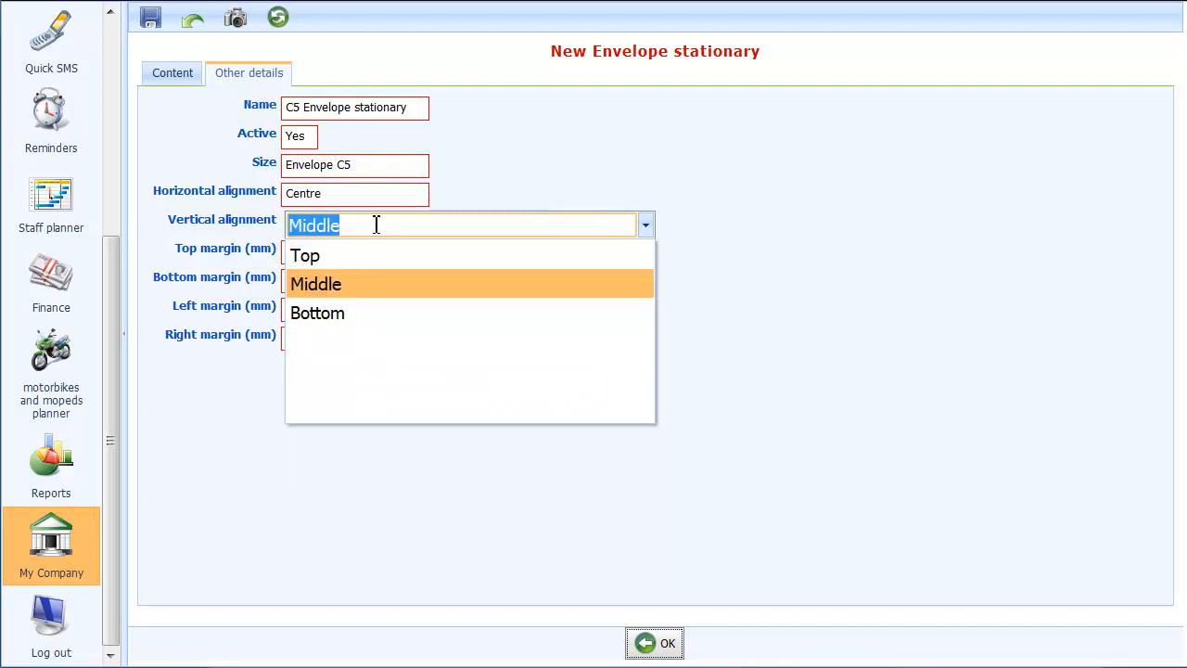
pyautogui.click(316, 283)
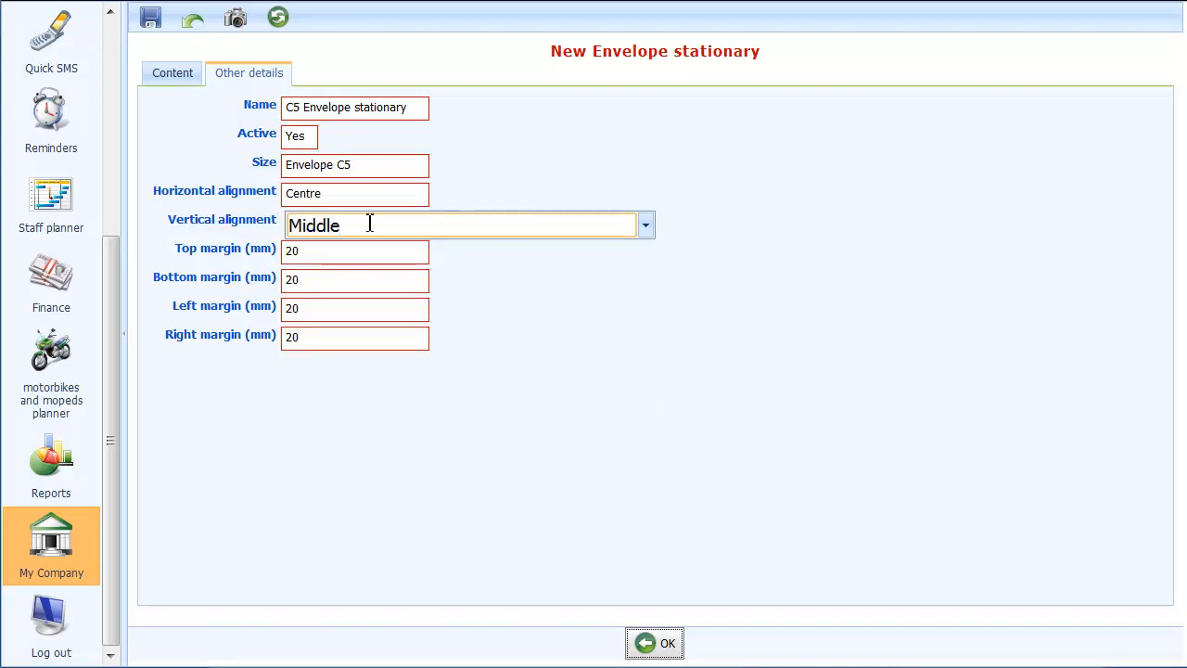
pyautogui.moveTo(125, 20)
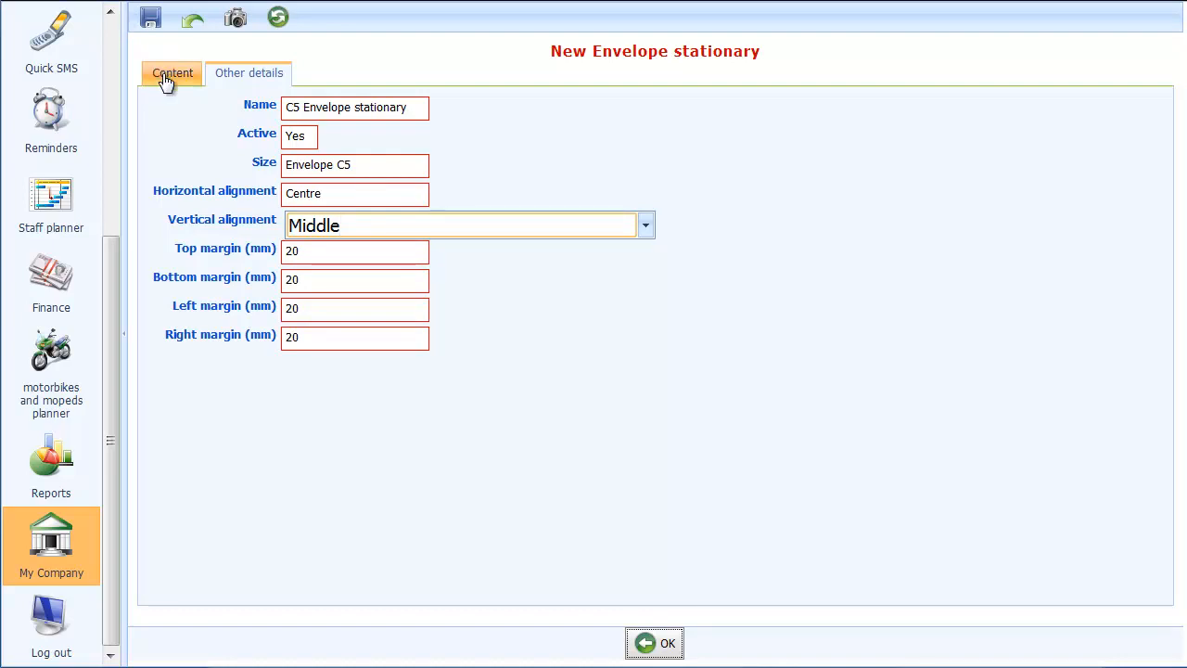
pyautogui.moveTo(186, 76)
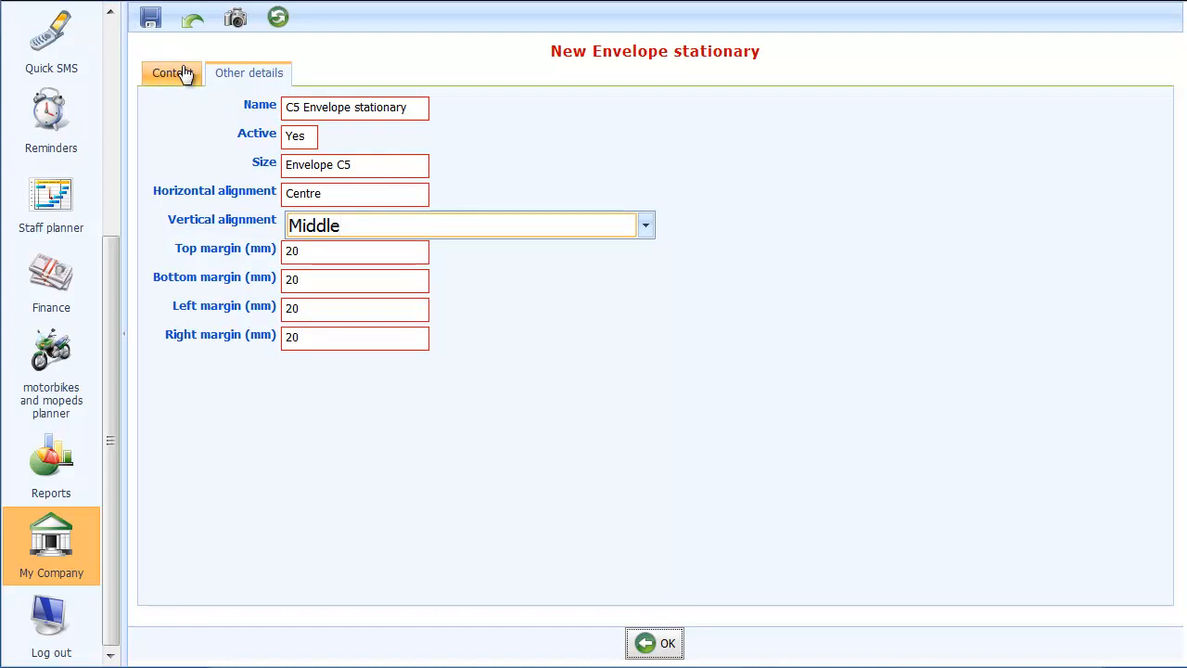
# - Confirm the My Company templates with OK and open a contact's Summary record
pyautogui.click(172, 73)
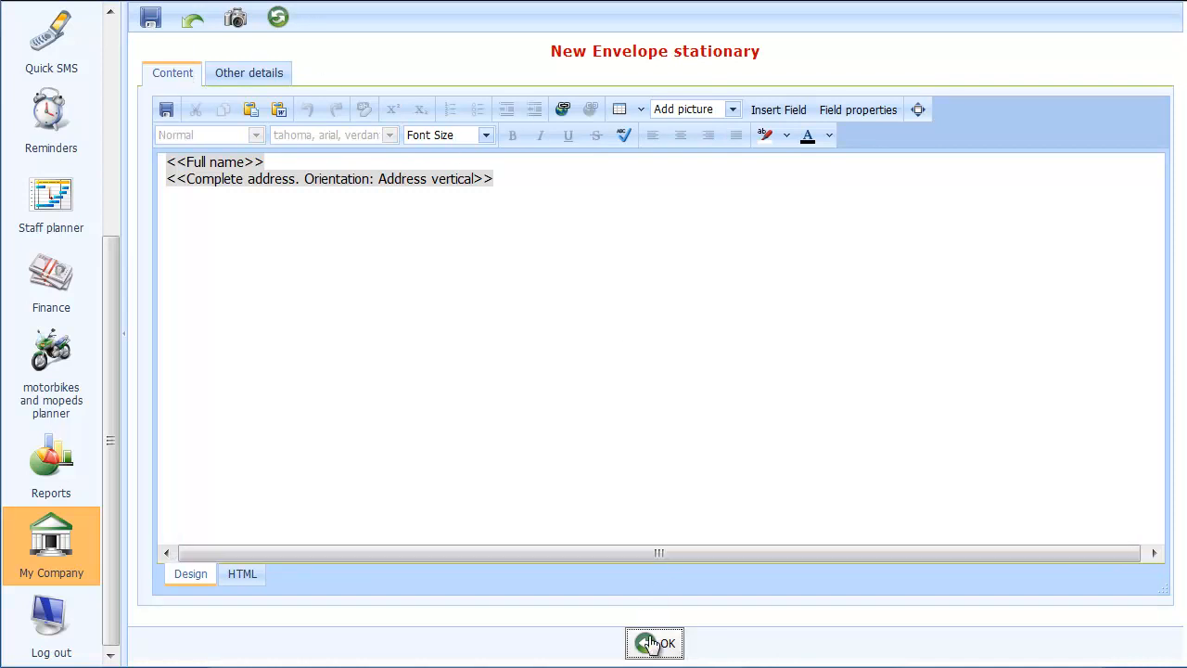
pyautogui.click(655, 643)
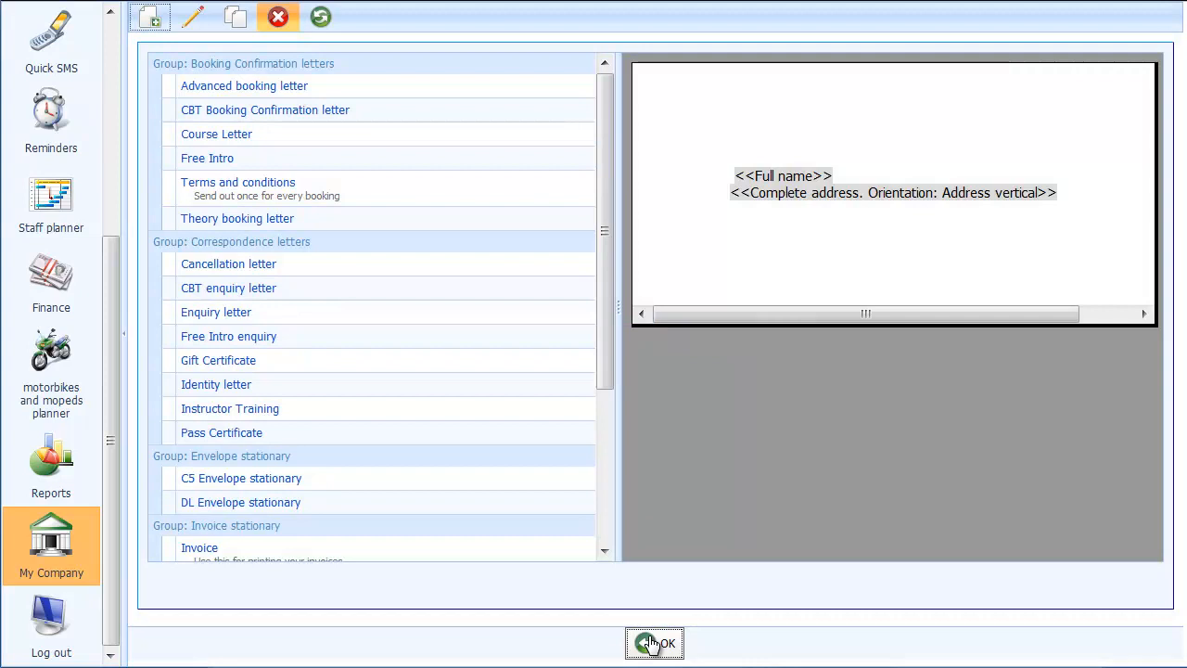
pyautogui.scroll(-3)
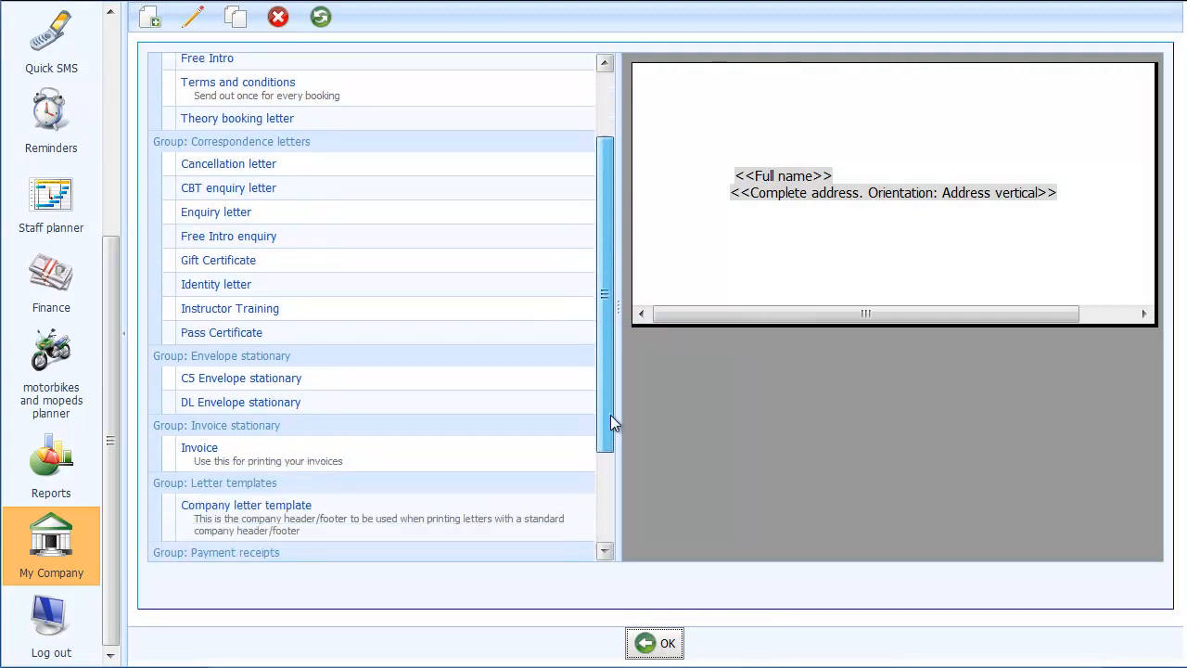
pyautogui.scroll(-3)
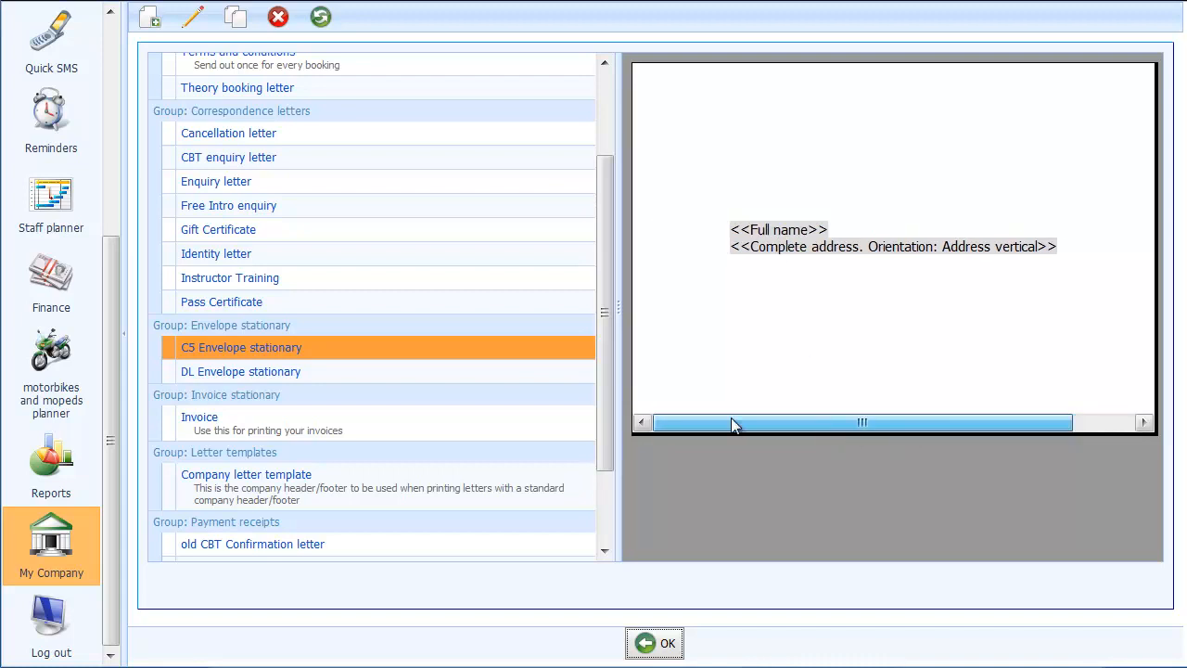
pyautogui.moveTo(575, 245)
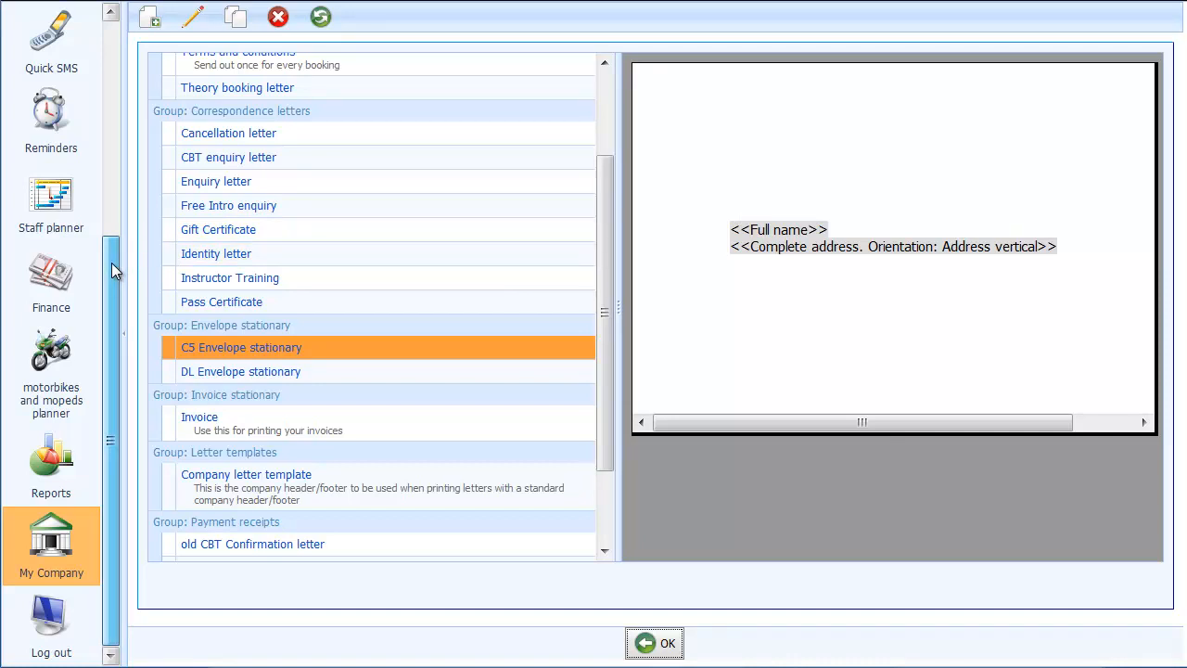
pyautogui.scroll(3)
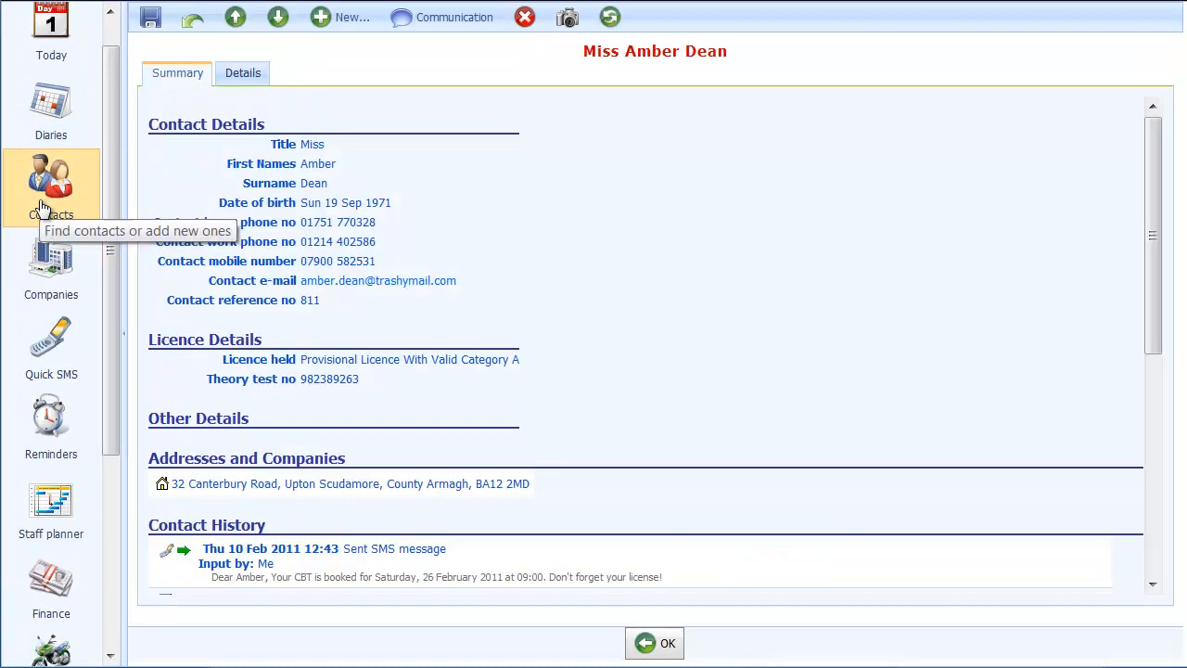
pyautogui.moveTo(706, 167)
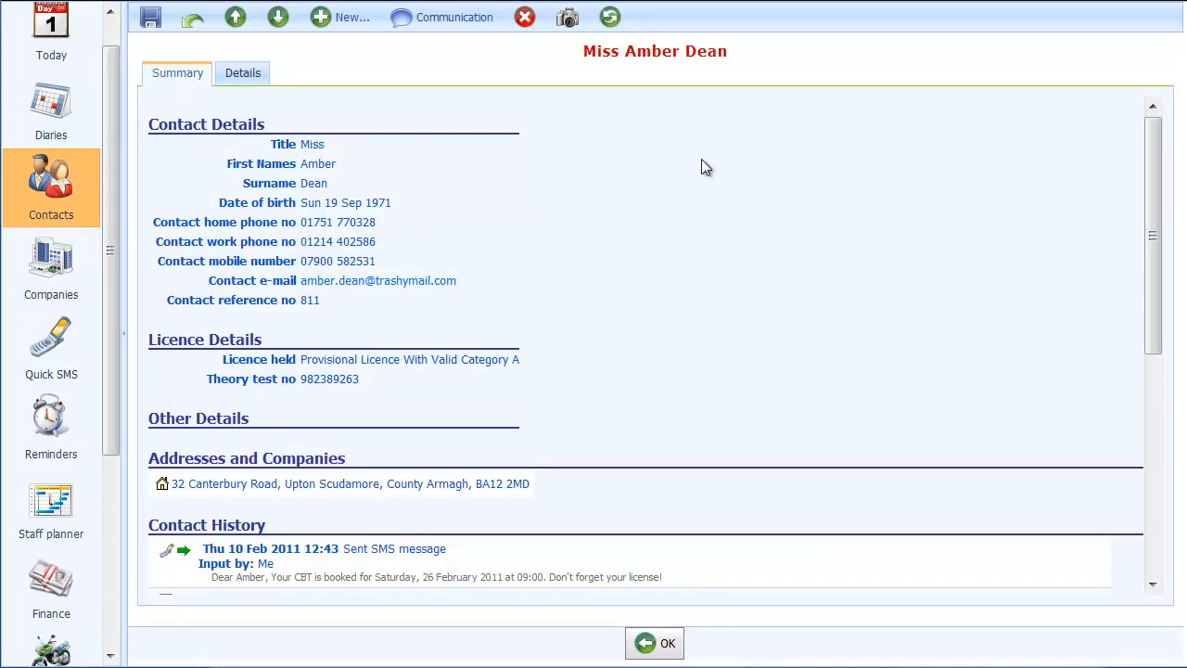
# - Preview the C5 Envelope stationary as a standard letter merged with the contact's details
pyautogui.click(453, 16)
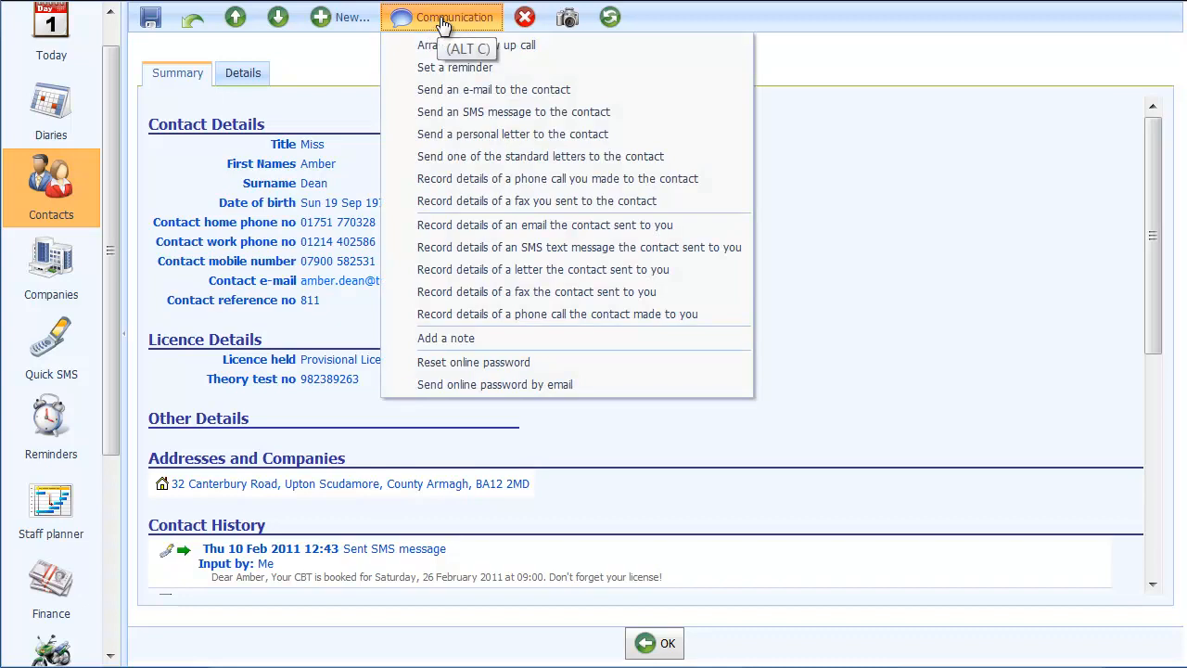
pyautogui.moveTo(474, 156)
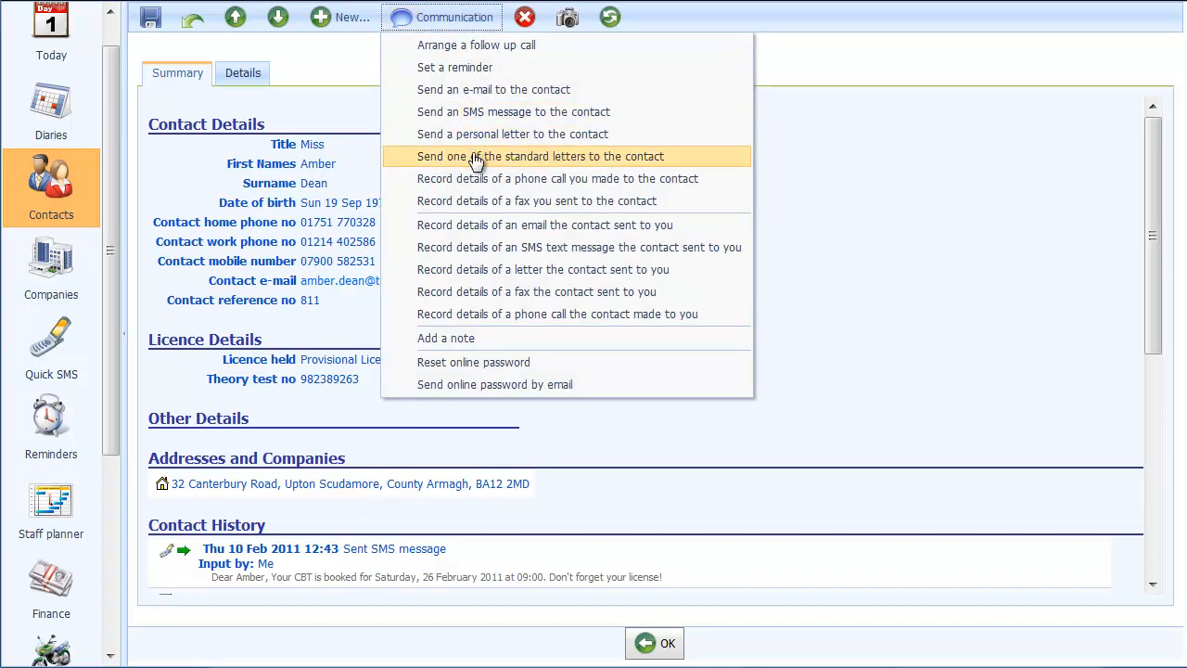
pyautogui.click(540, 156)
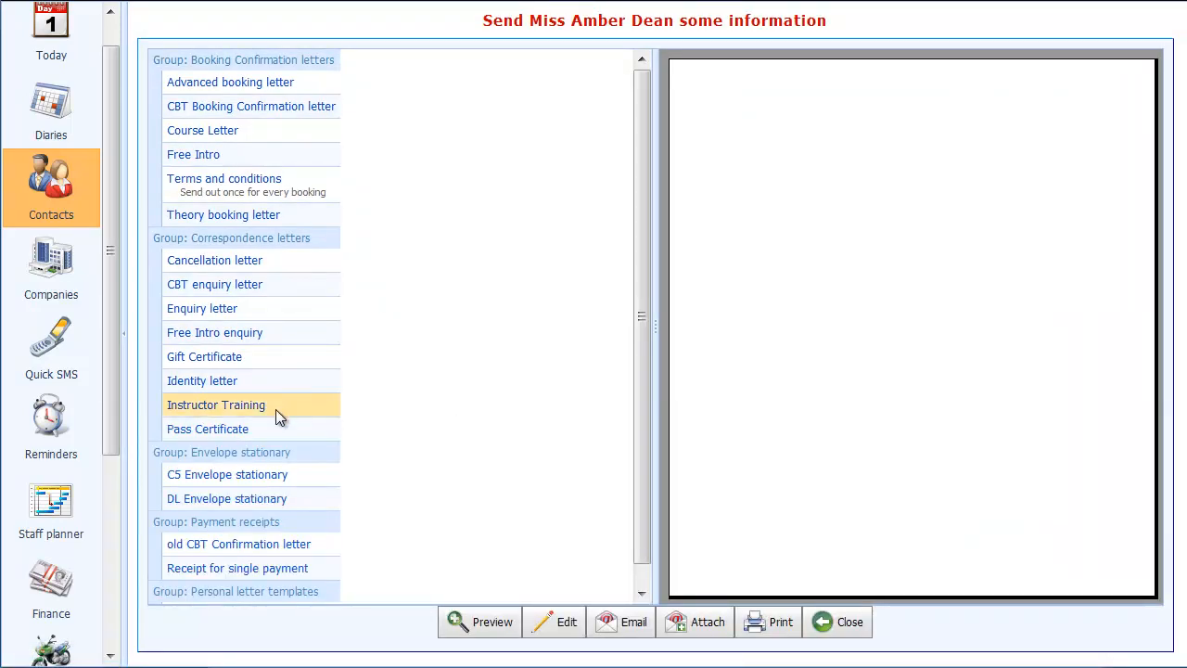
pyautogui.click(227, 474)
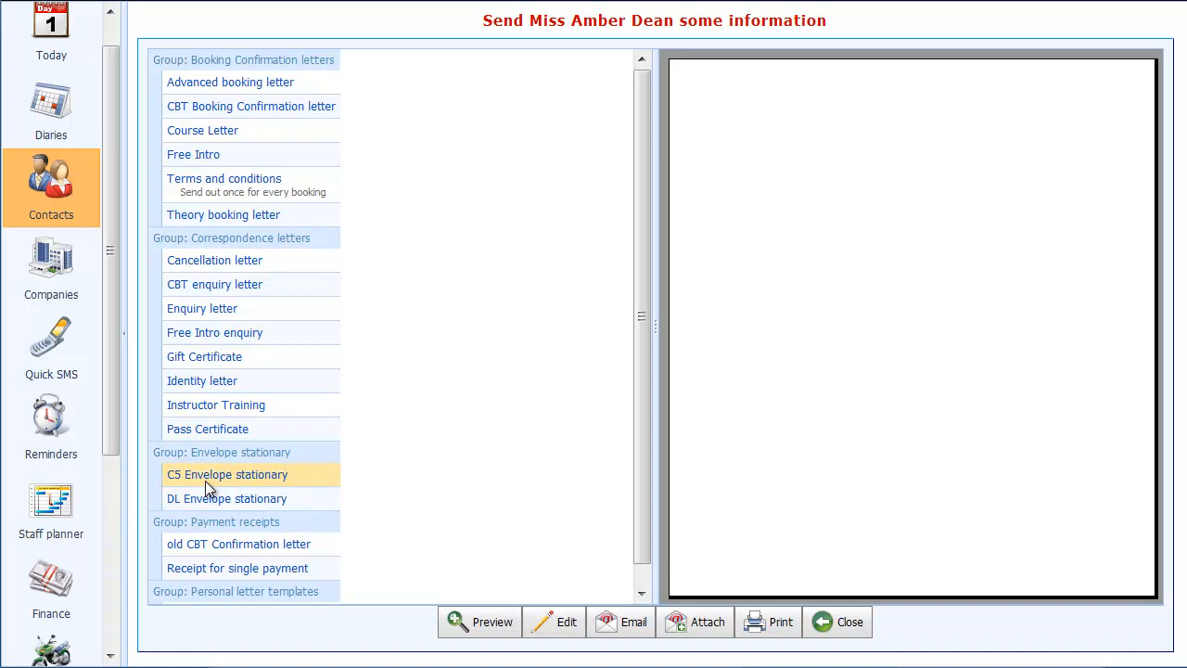
pyautogui.click(226, 474)
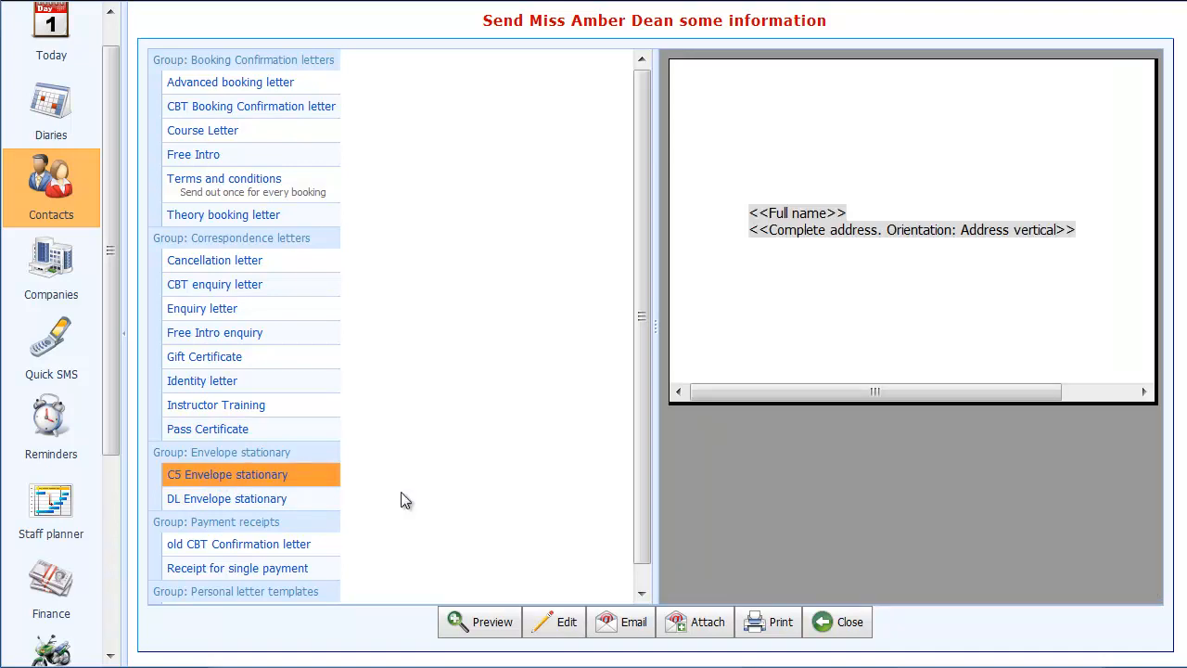
pyautogui.click(479, 621)
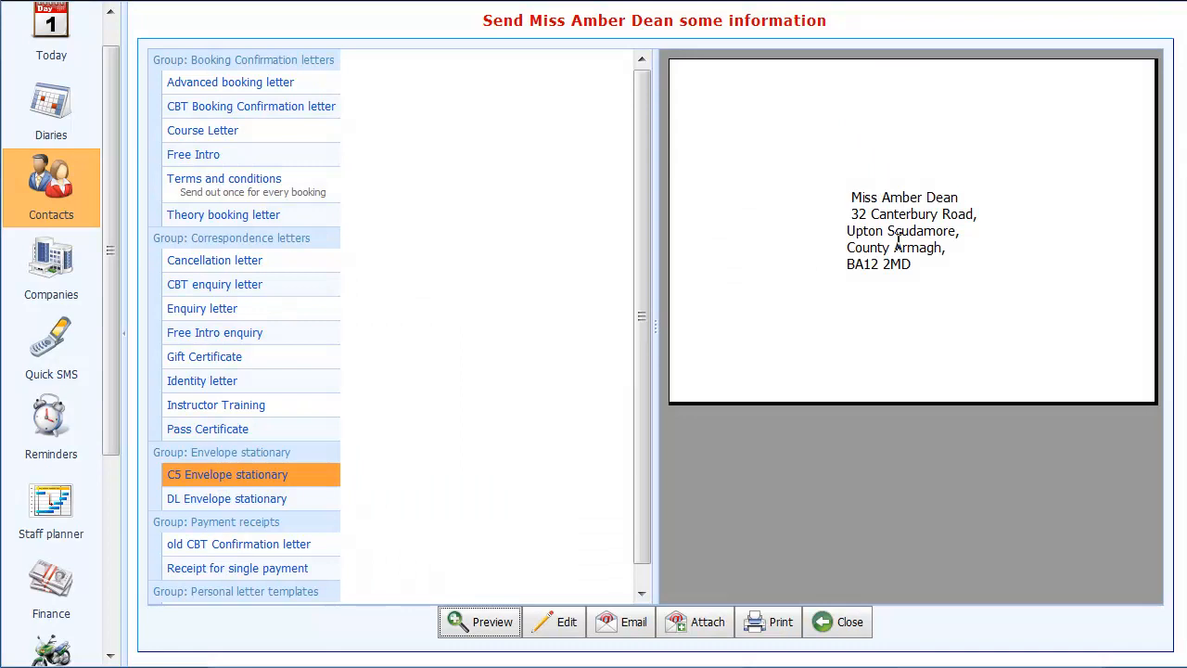
pyautogui.moveTo(904, 246)
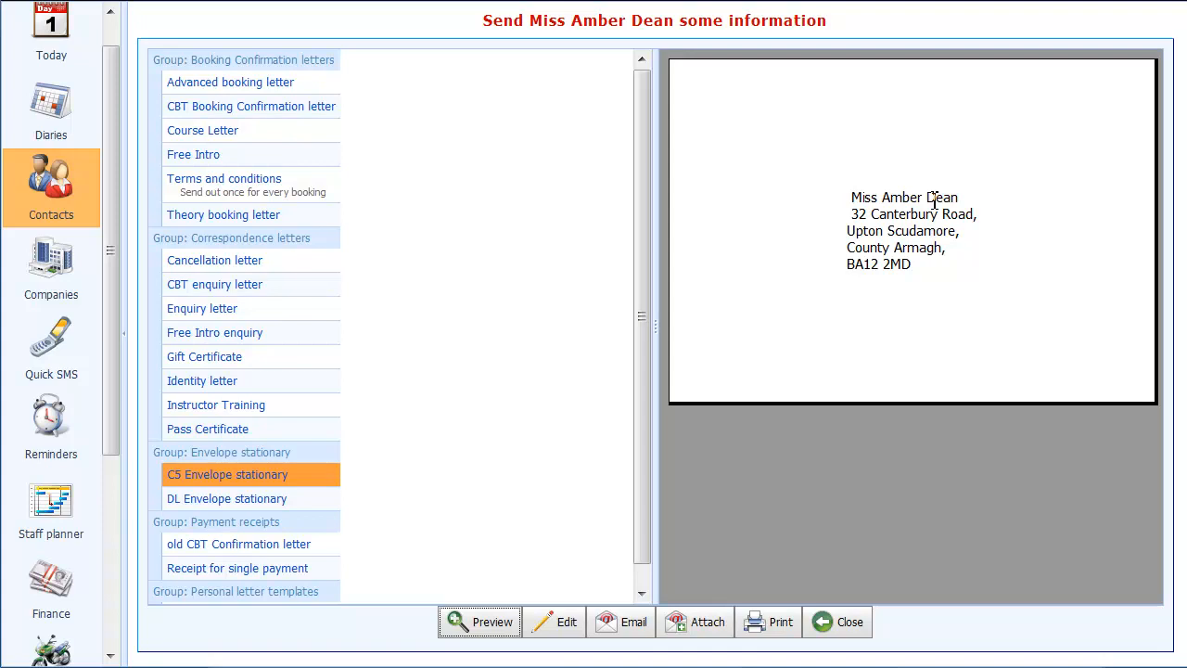
pyautogui.moveTo(925, 205)
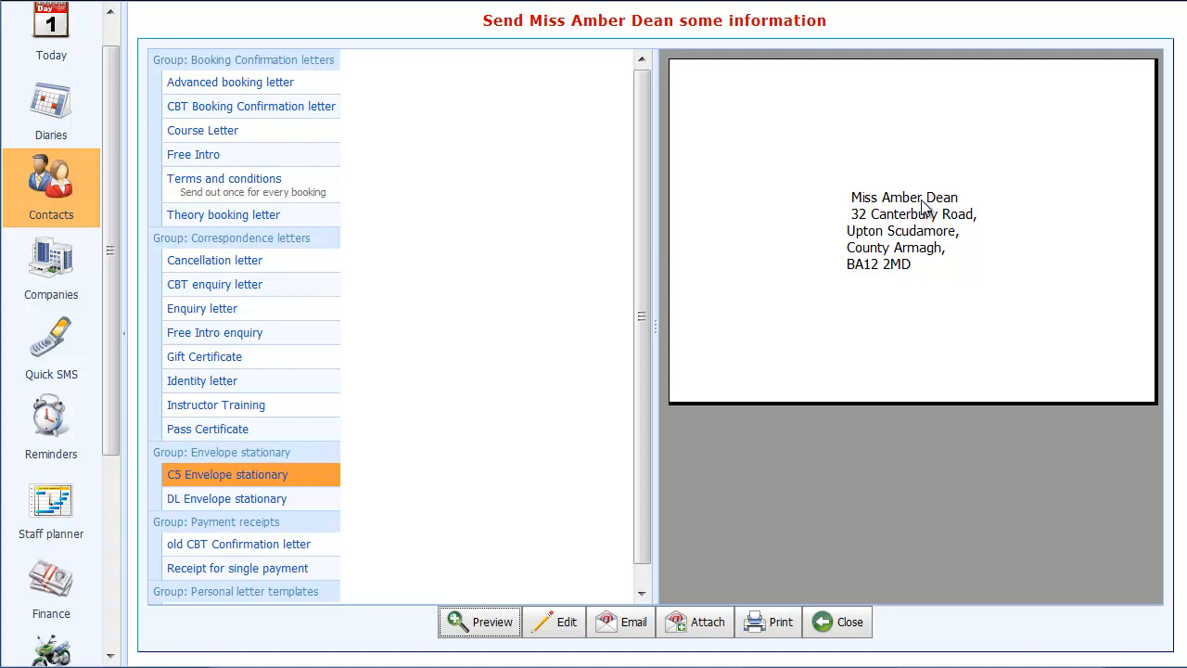
pyautogui.scroll(-3)
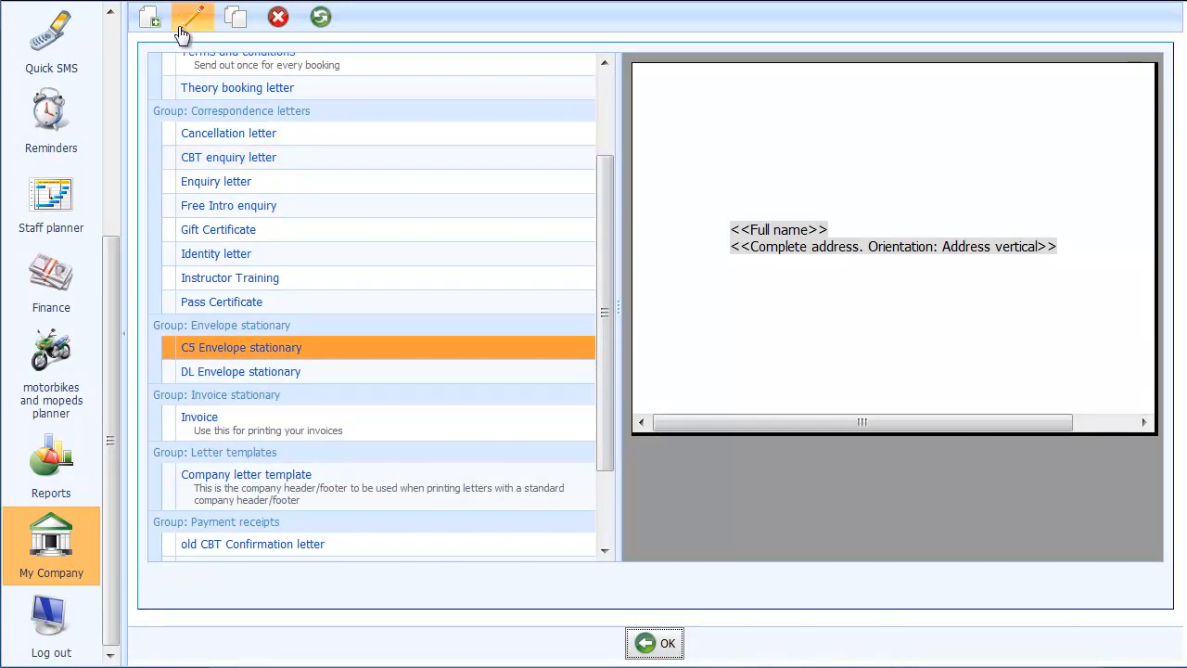
# - Reopen C5 Envelope stationary for editing and insert an empty line before <<Full name>>
pyautogui.click(192, 17)
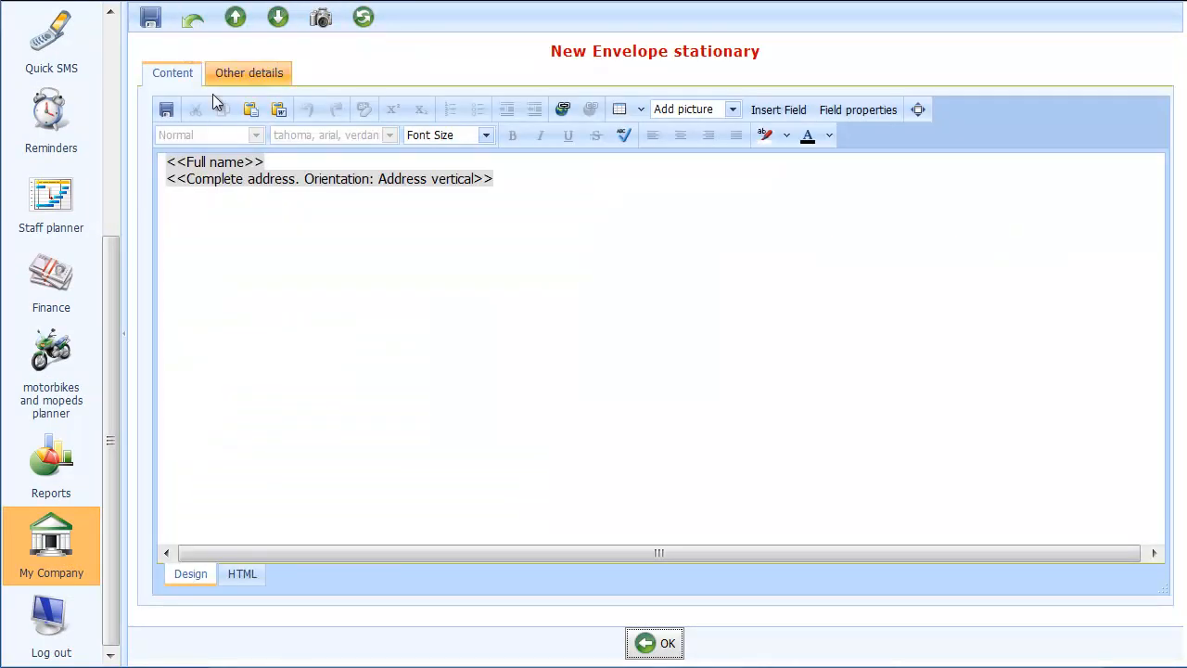
pyautogui.click(309, 162)
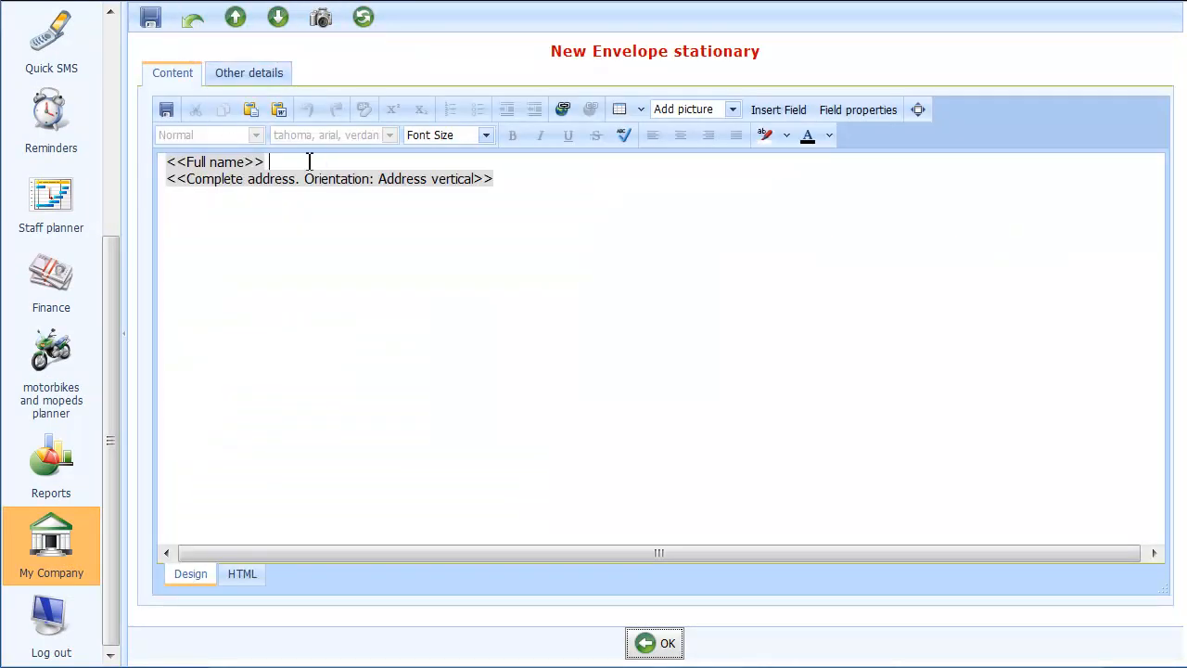
pyautogui.click(310, 161)
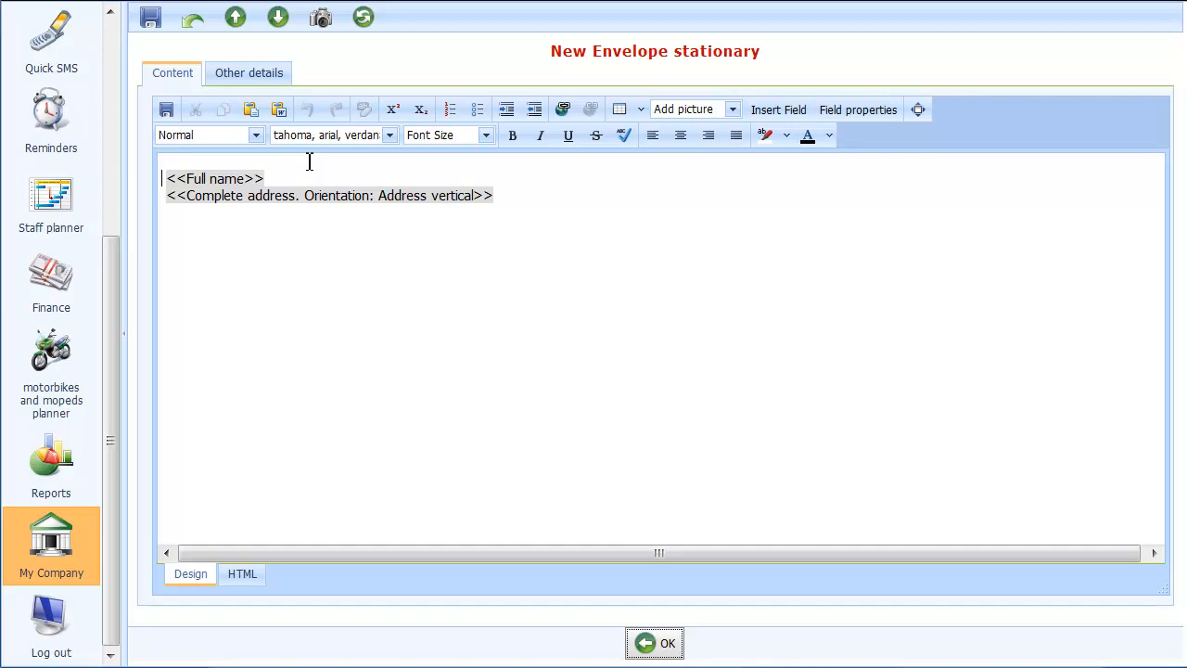
pyautogui.click(619, 108)
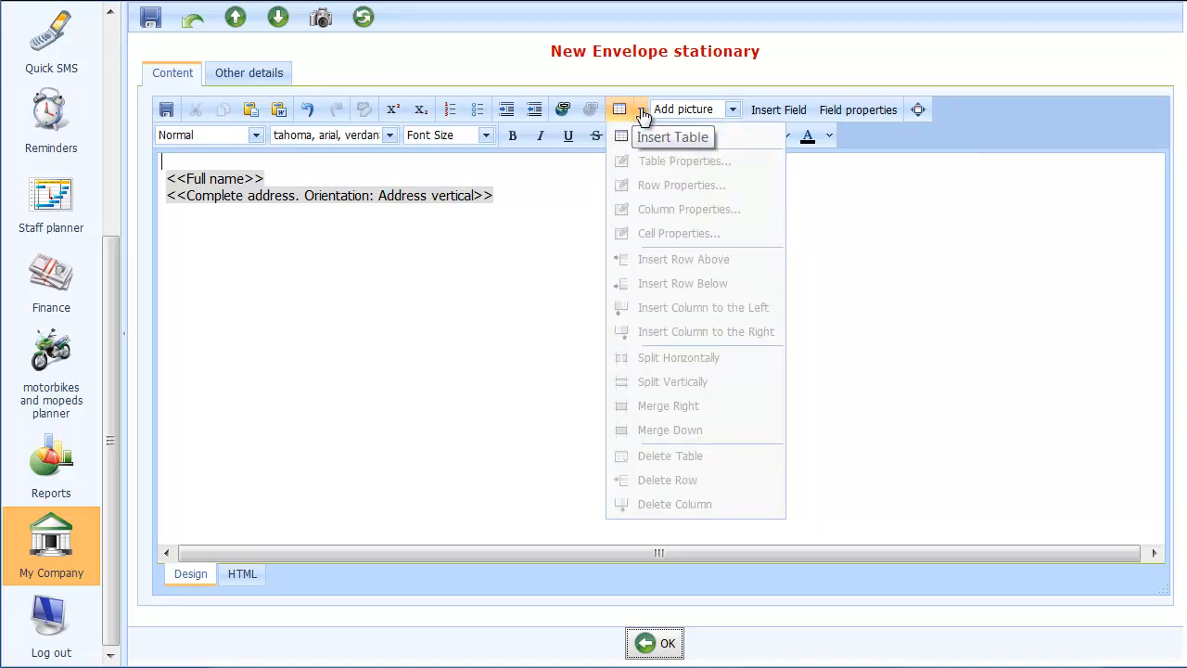
# - Insert a 2-column, 1-row table, AutoFit to contents, unequal column widths, border size 0
pyautogui.click(672, 136)
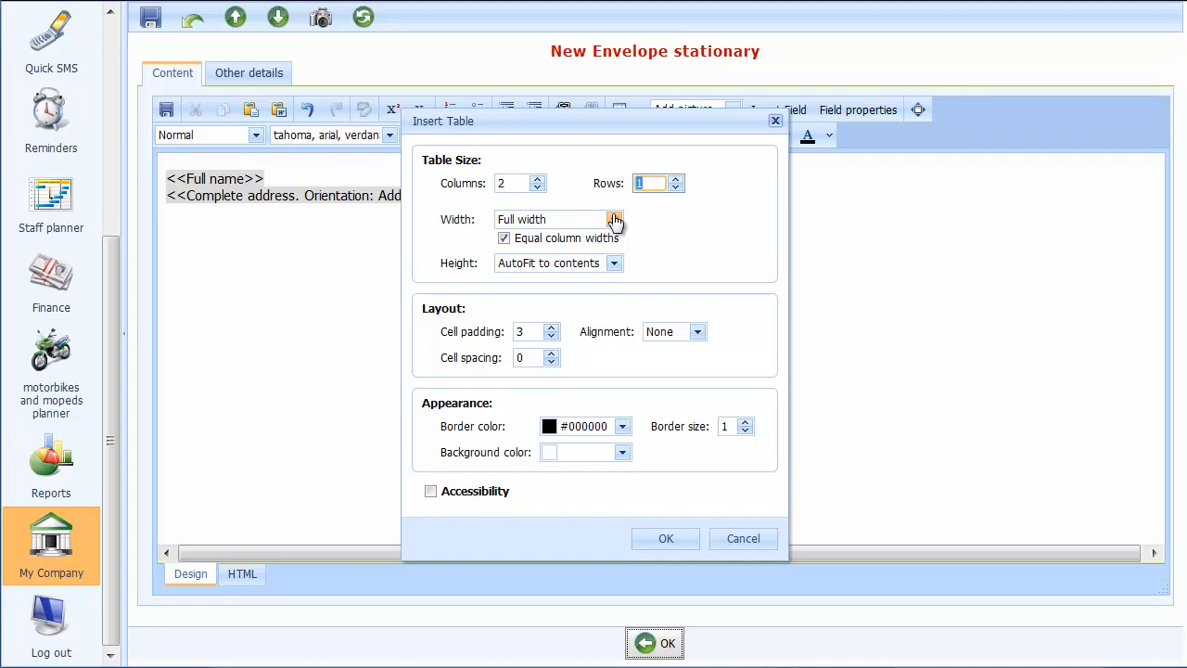
pyautogui.click(614, 220)
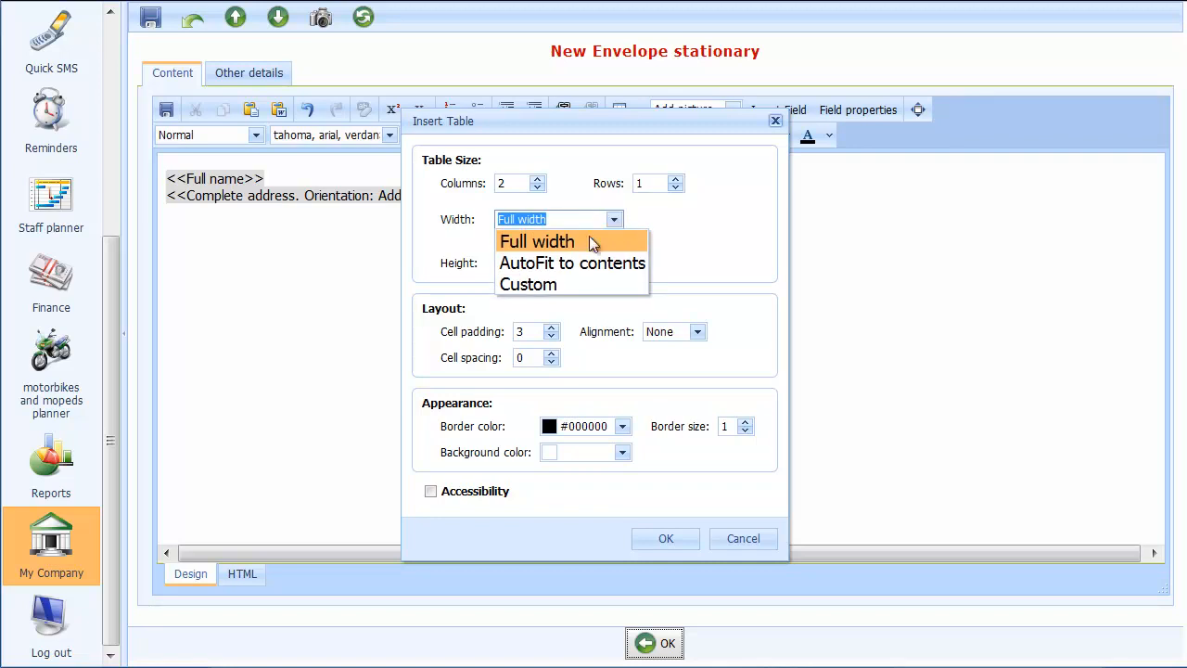
pyautogui.click(571, 262)
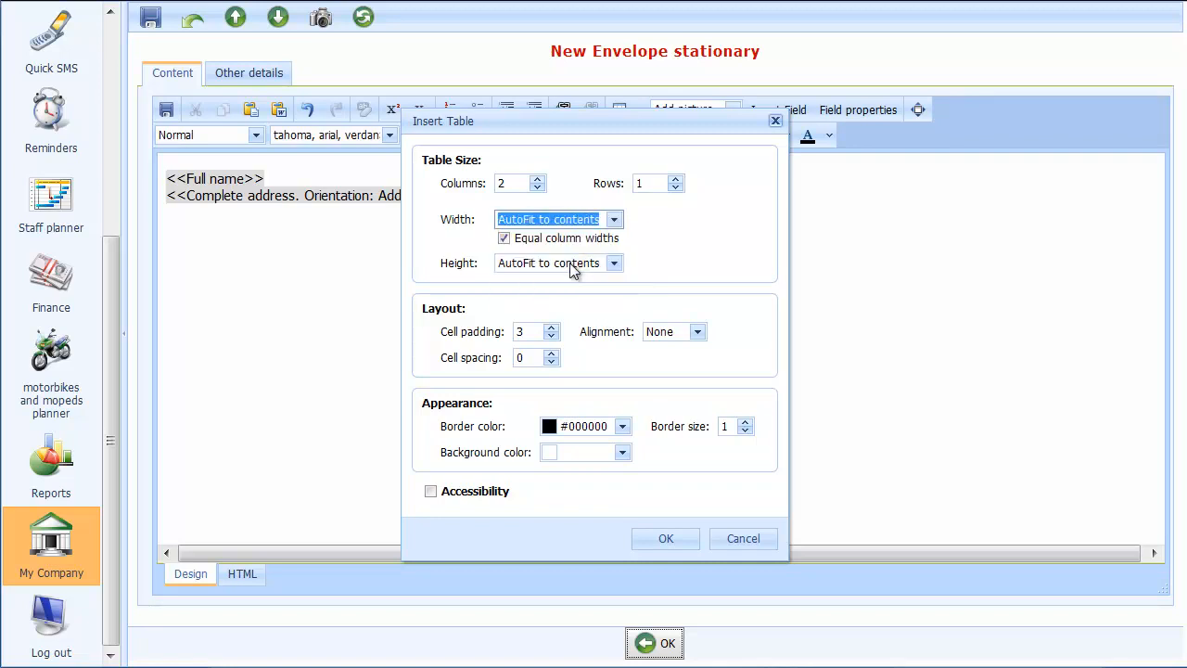
pyautogui.moveTo(505, 243)
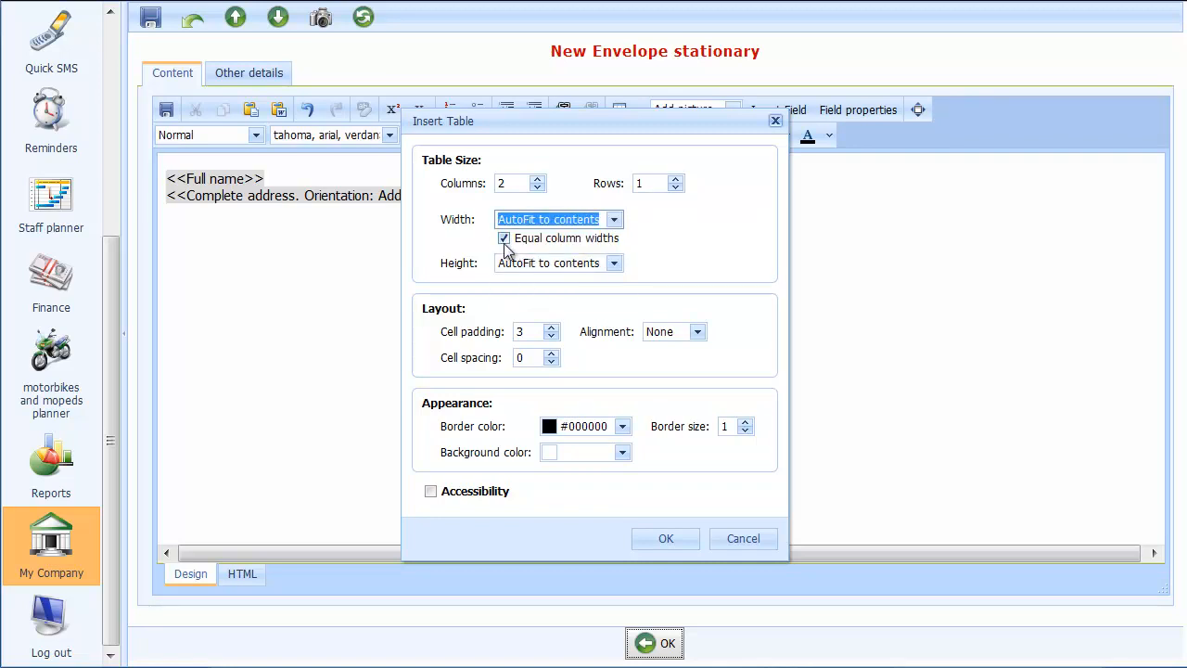
pyautogui.click(503, 237)
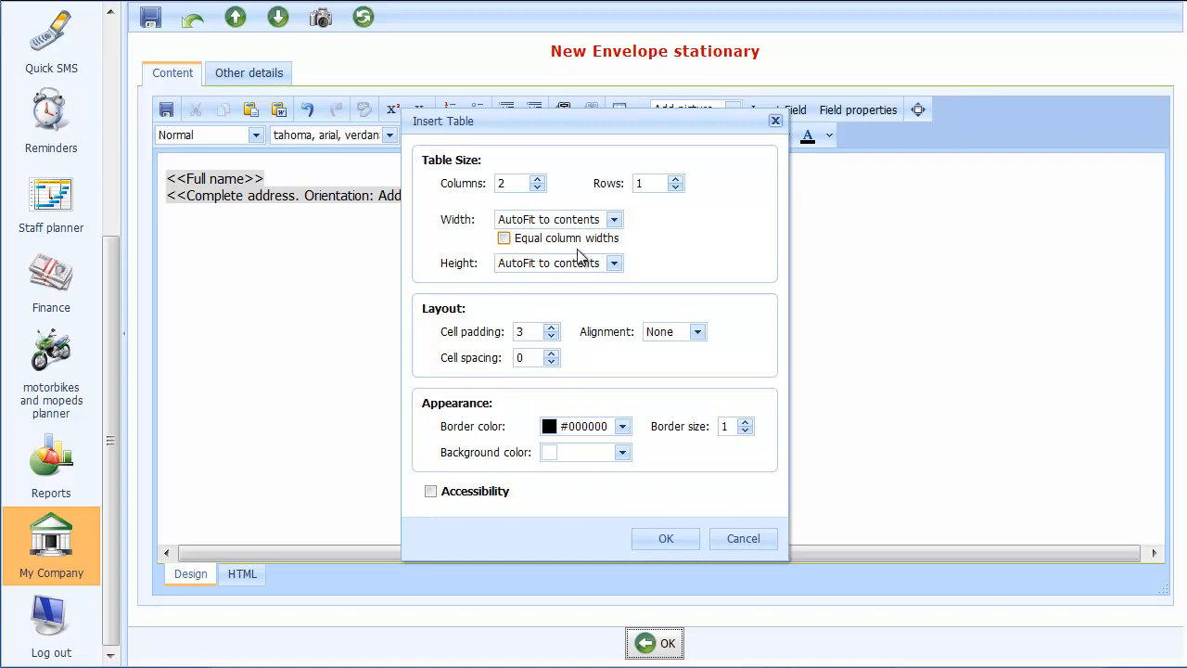
pyautogui.moveTo(600, 400)
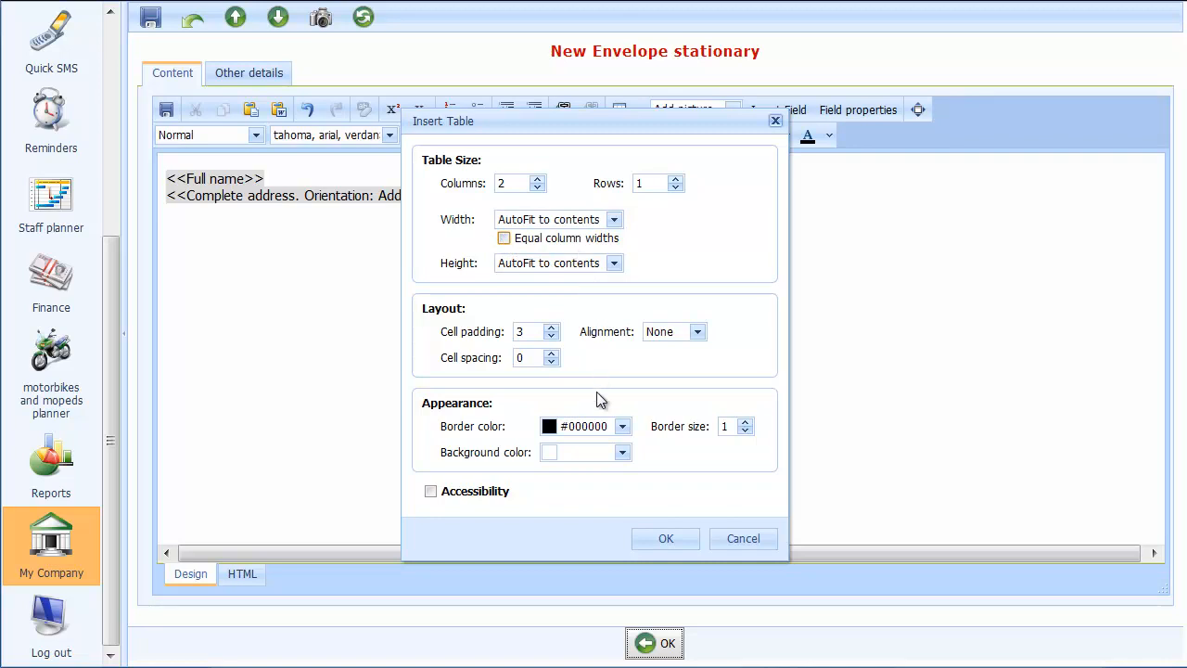
pyautogui.moveTo(735, 429)
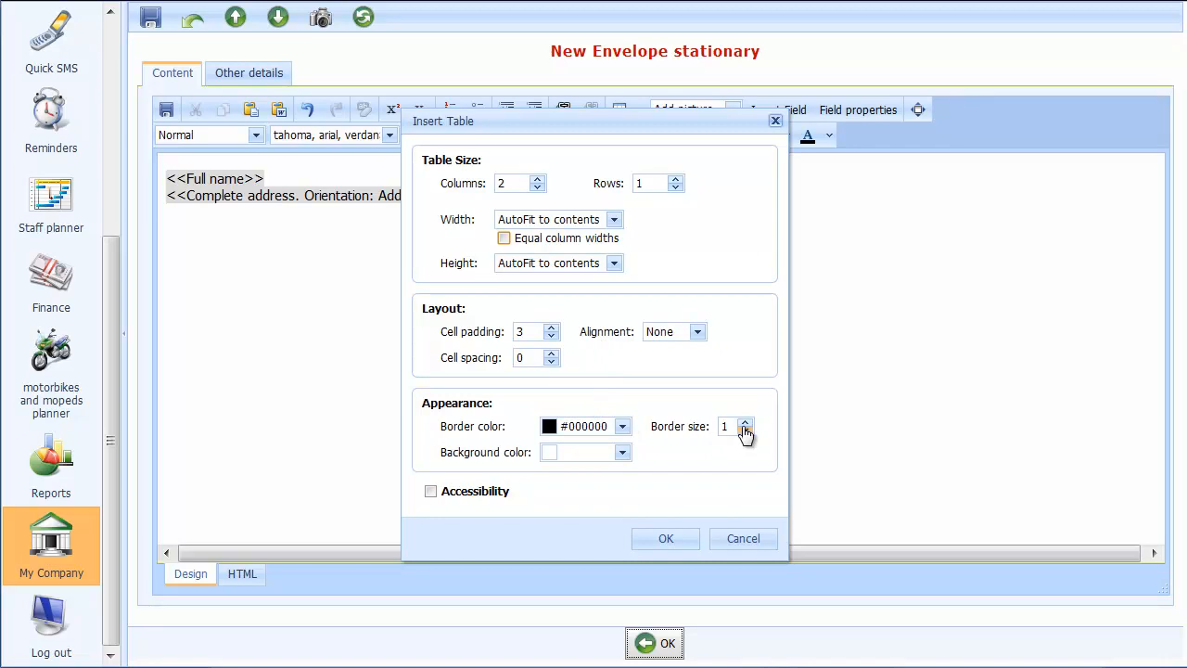
pyautogui.click(745, 431)
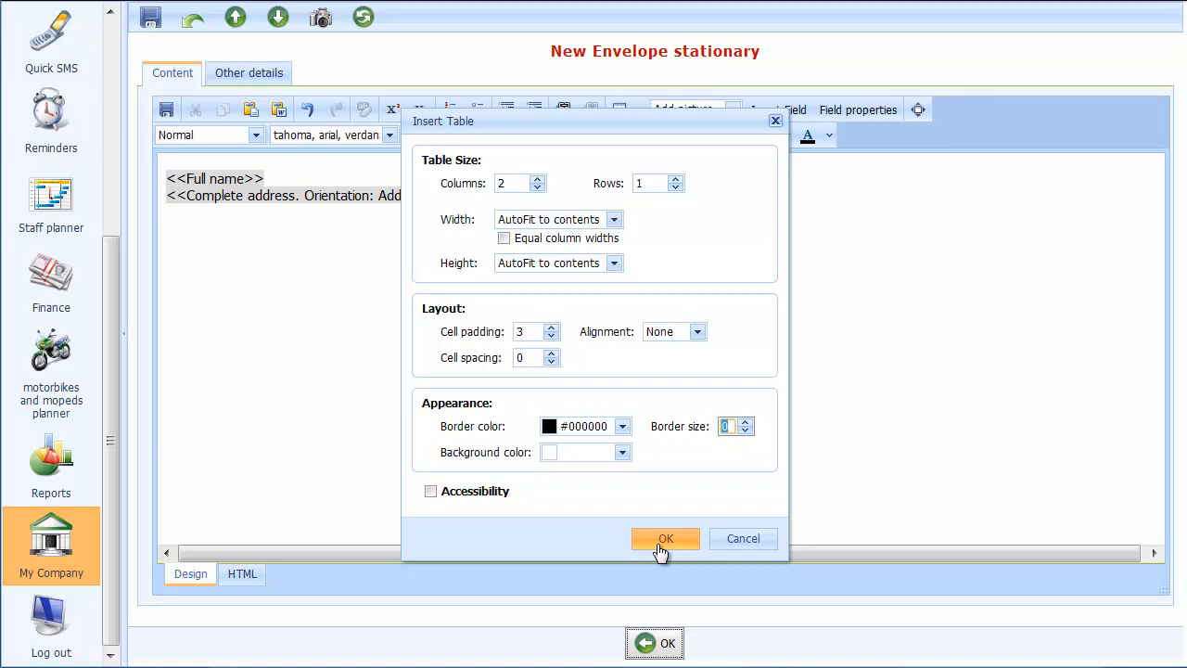
pyautogui.click(665, 538)
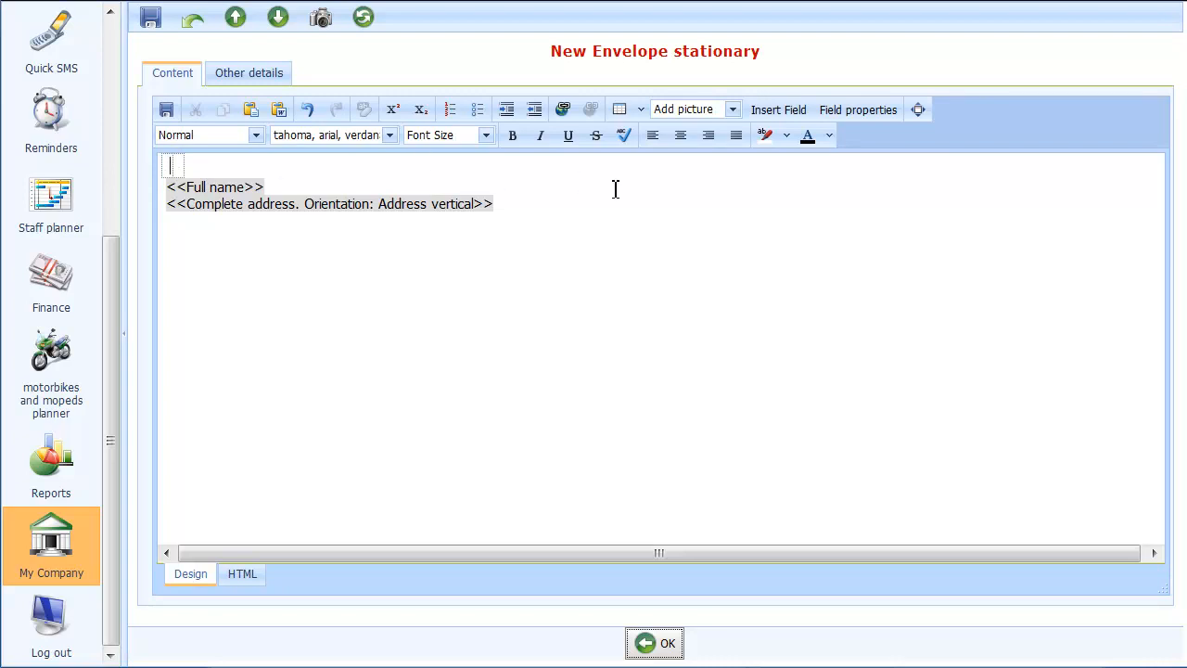
pyautogui.moveTo(538, 222)
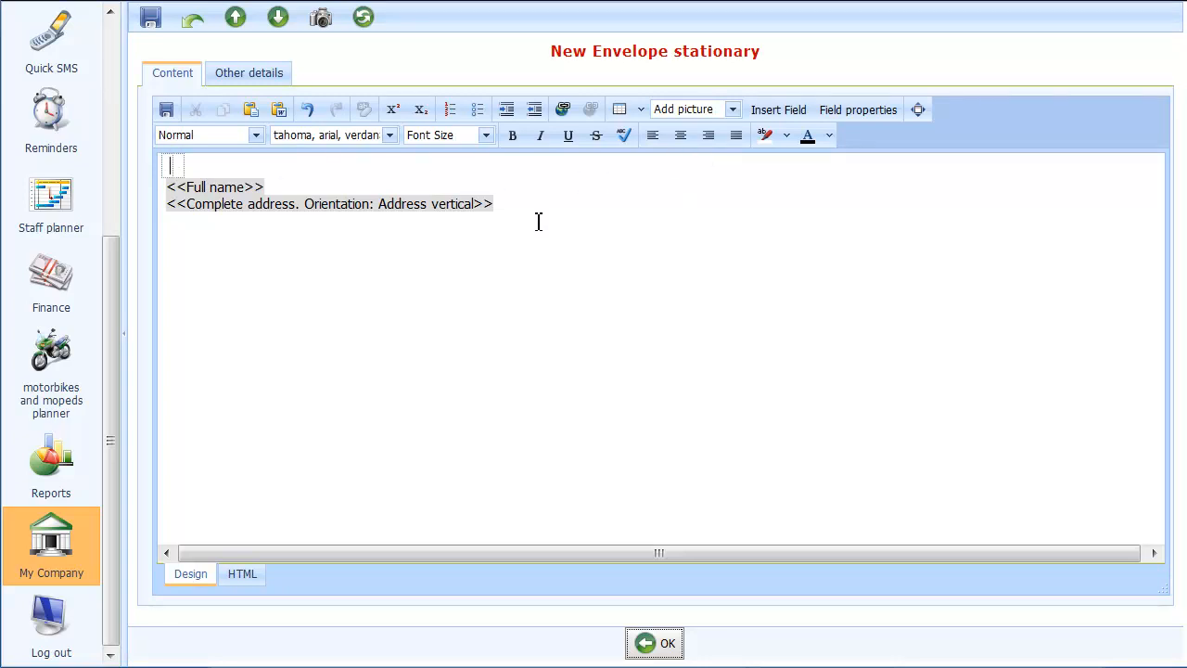
pyautogui.moveTo(259, 163)
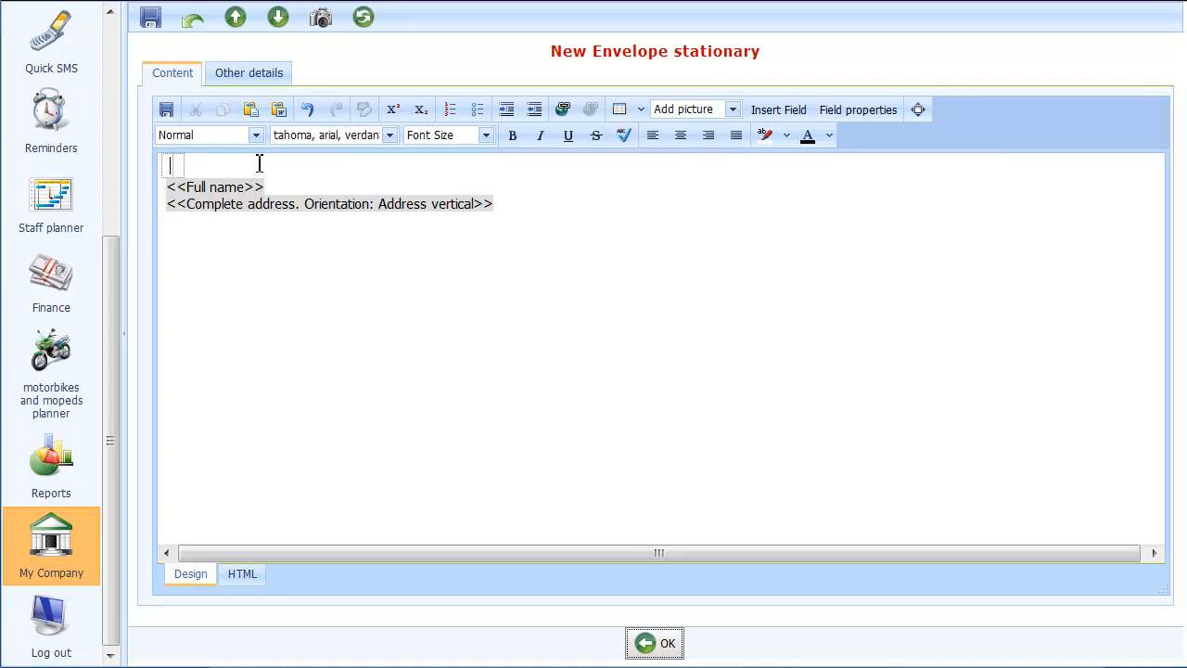
# - Type 'Hot Wheels Motorcycle Training' in the cell beside the logo and select it
pyautogui.click(733, 109)
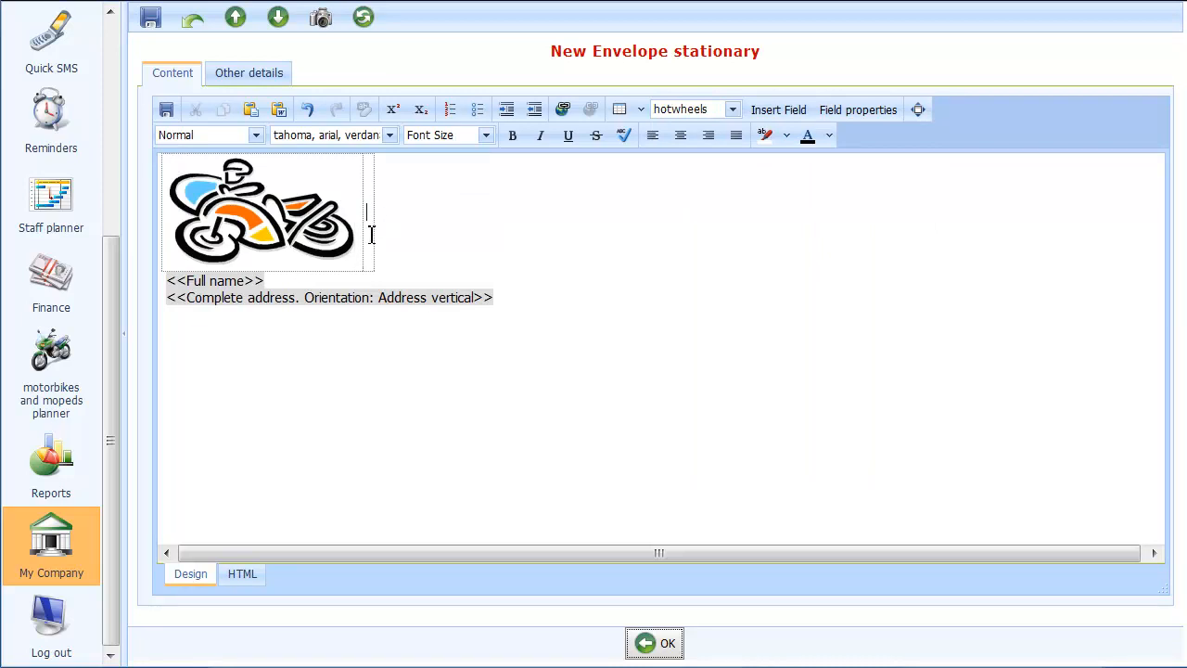
pyautogui.moveTo(397, 98)
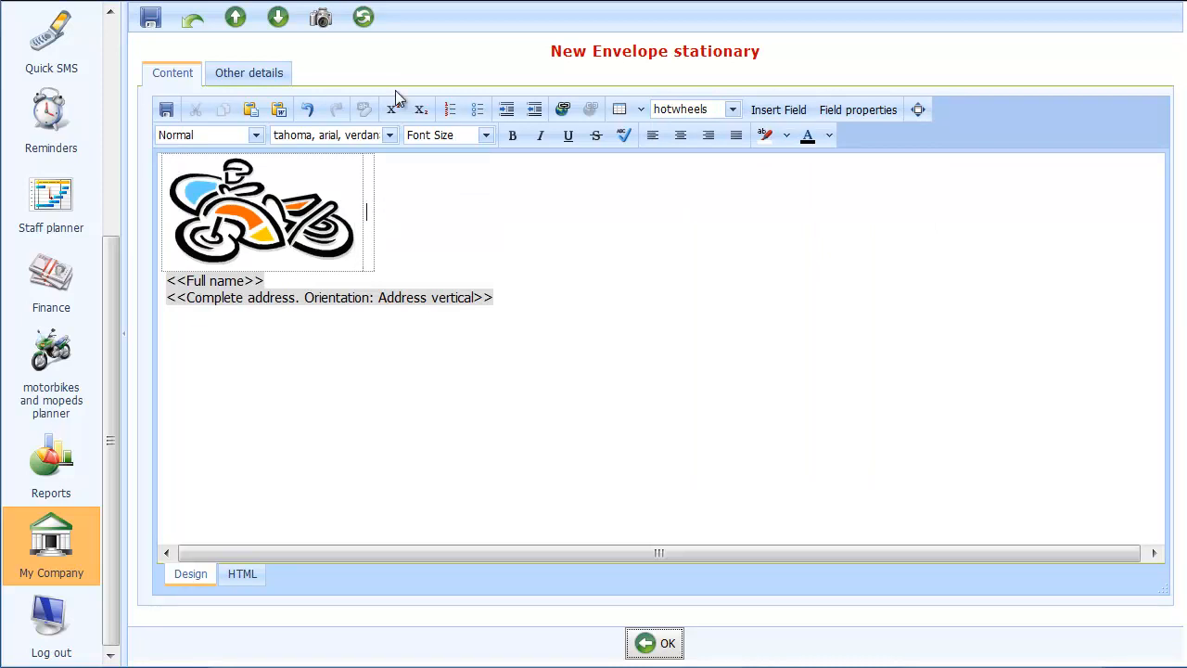
pyautogui.write('Hot W')
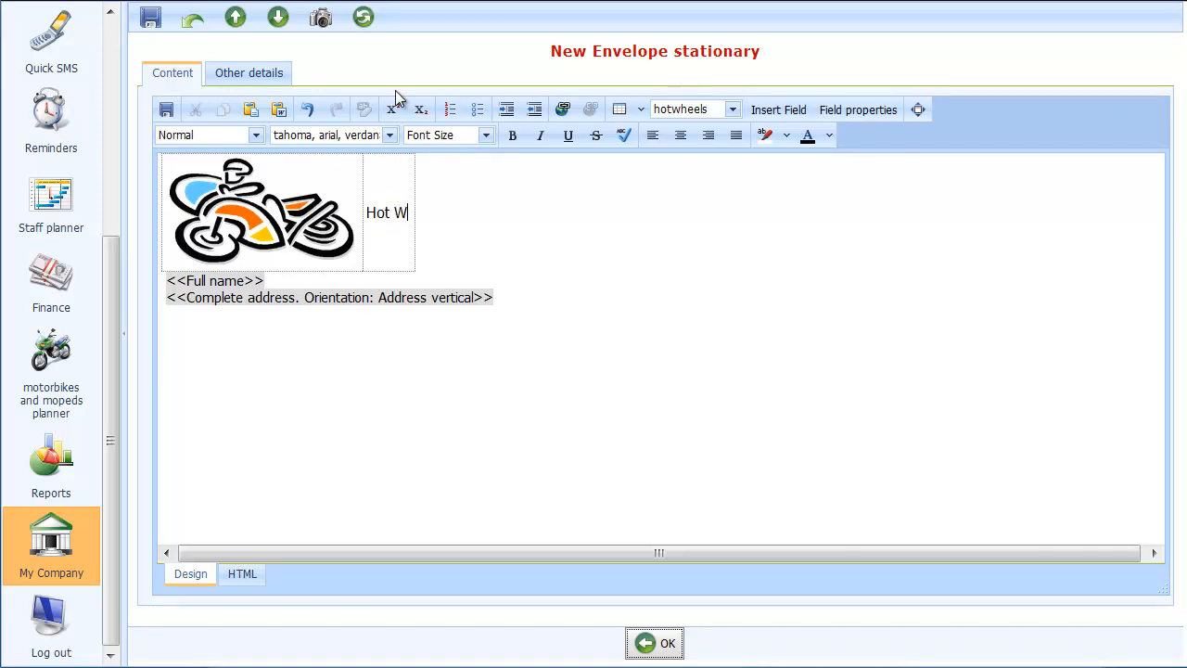
pyautogui.write('eels M')
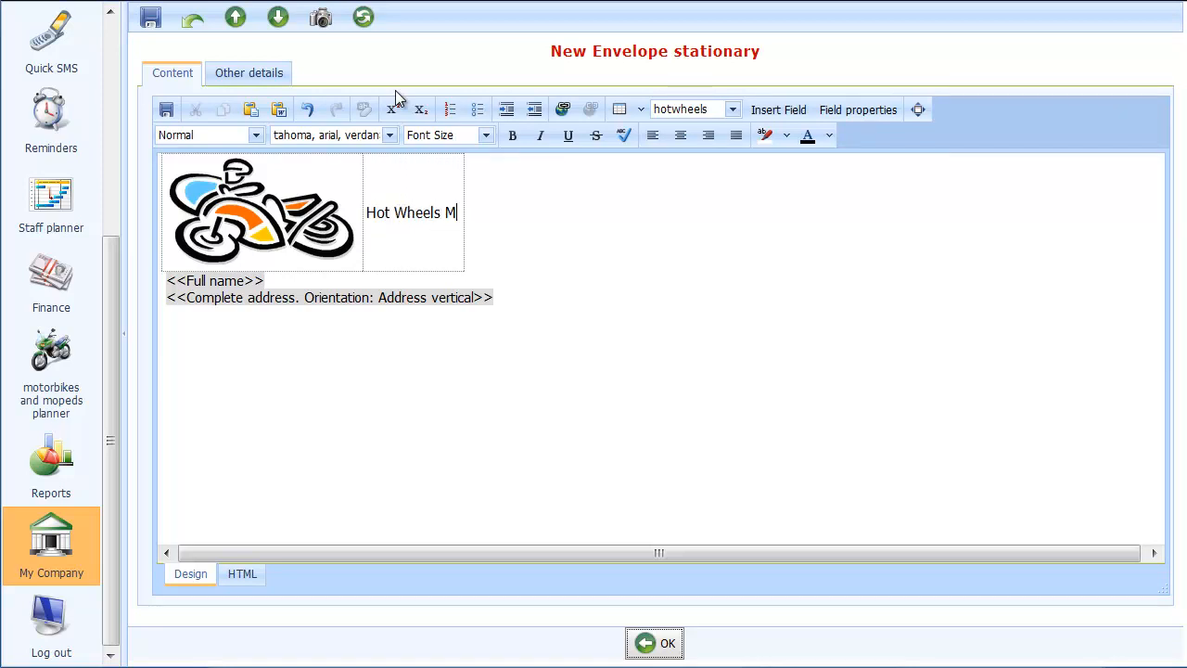
pyautogui.write('otorcycle Tra')
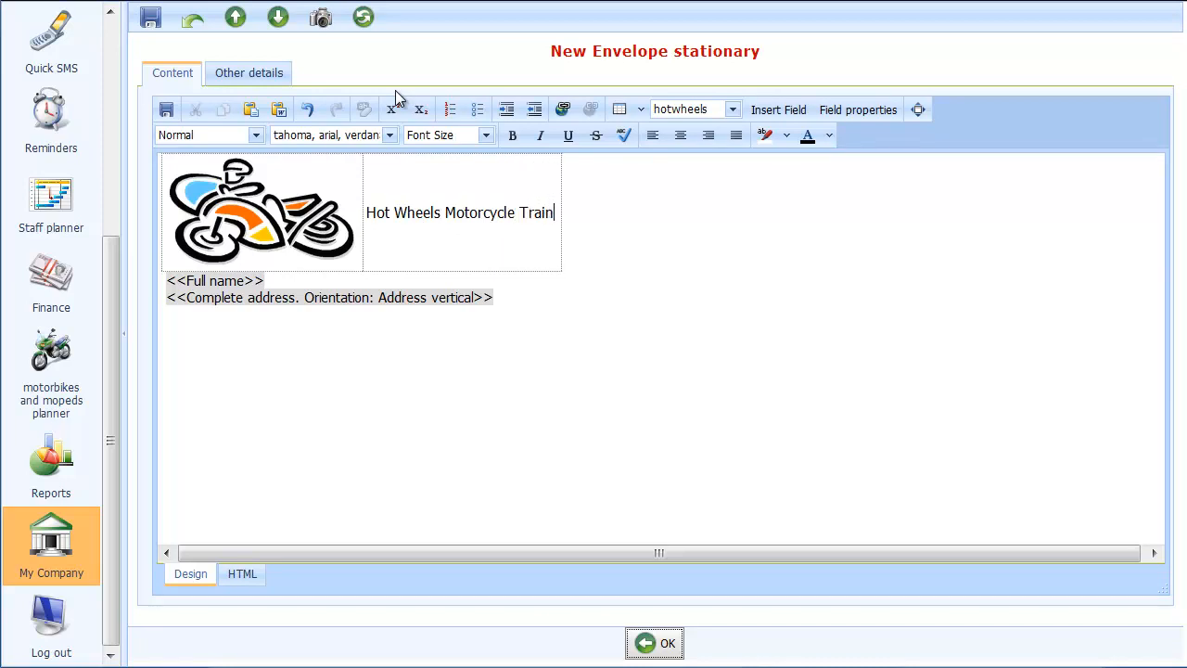
pyautogui.write('ing')
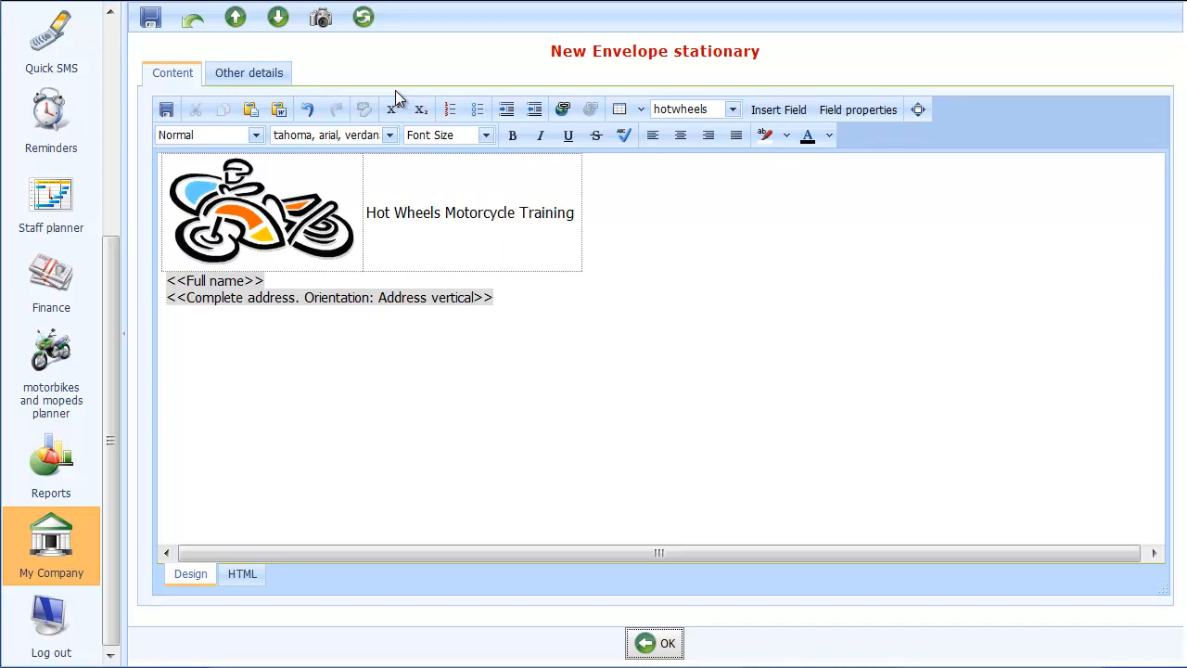
pyautogui.tripleClick(469, 212)
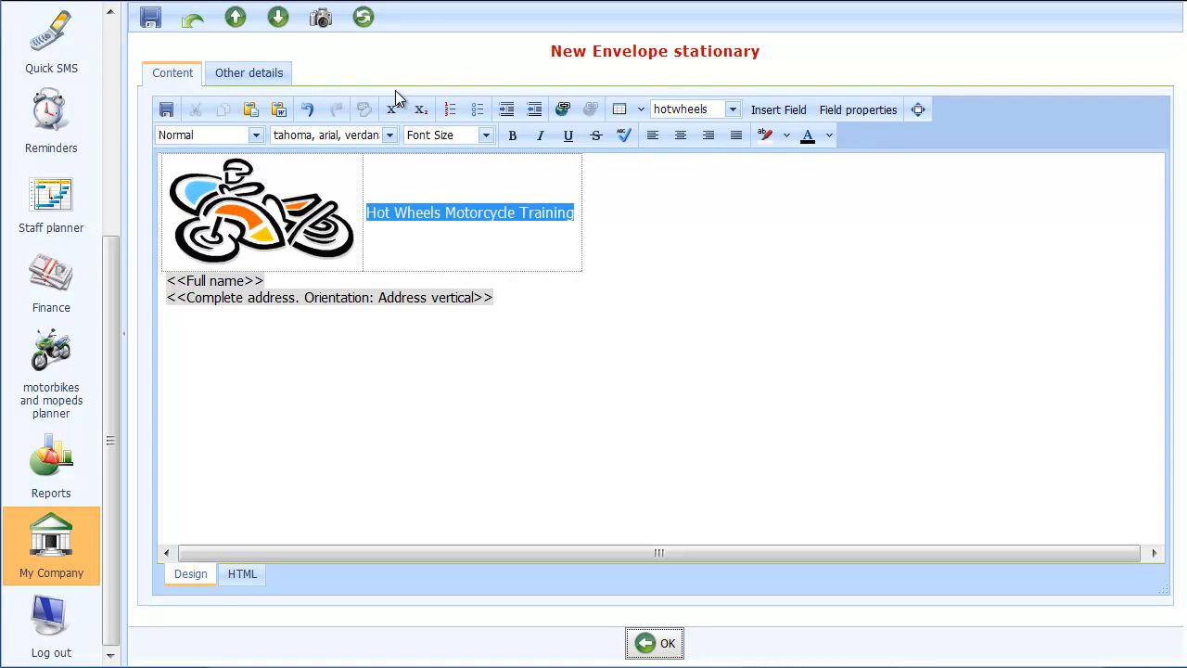
# - Enlarge the company name, colour it red, and add a blank line below the table
pyautogui.click(484, 135)
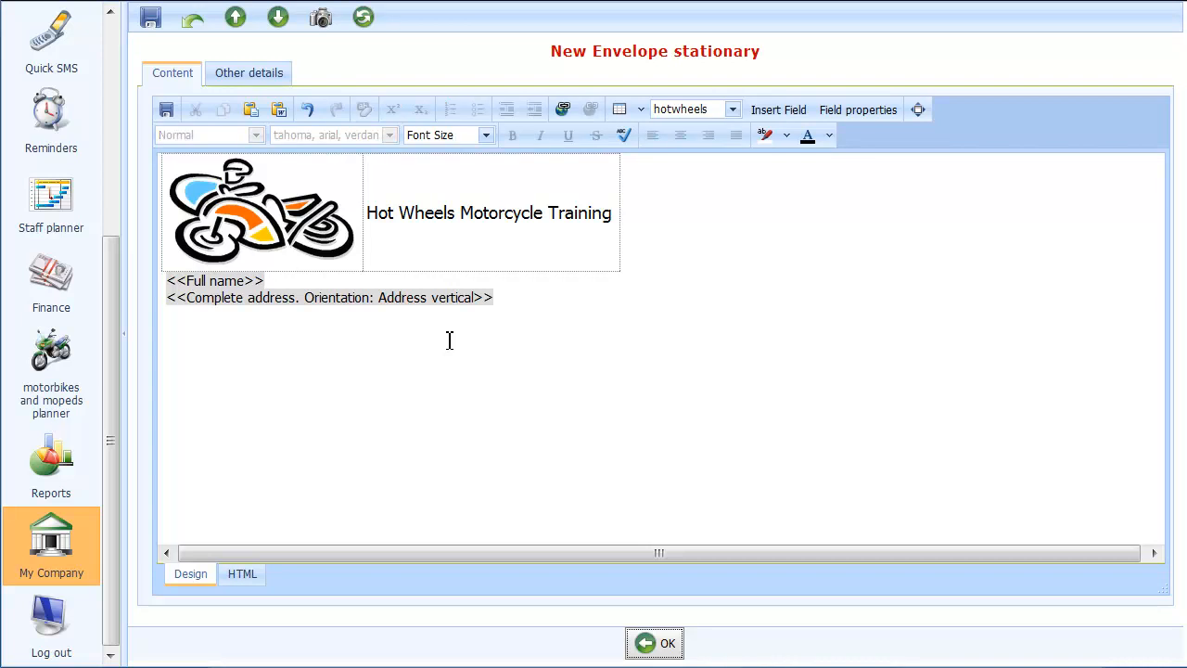
pyautogui.click(612, 213)
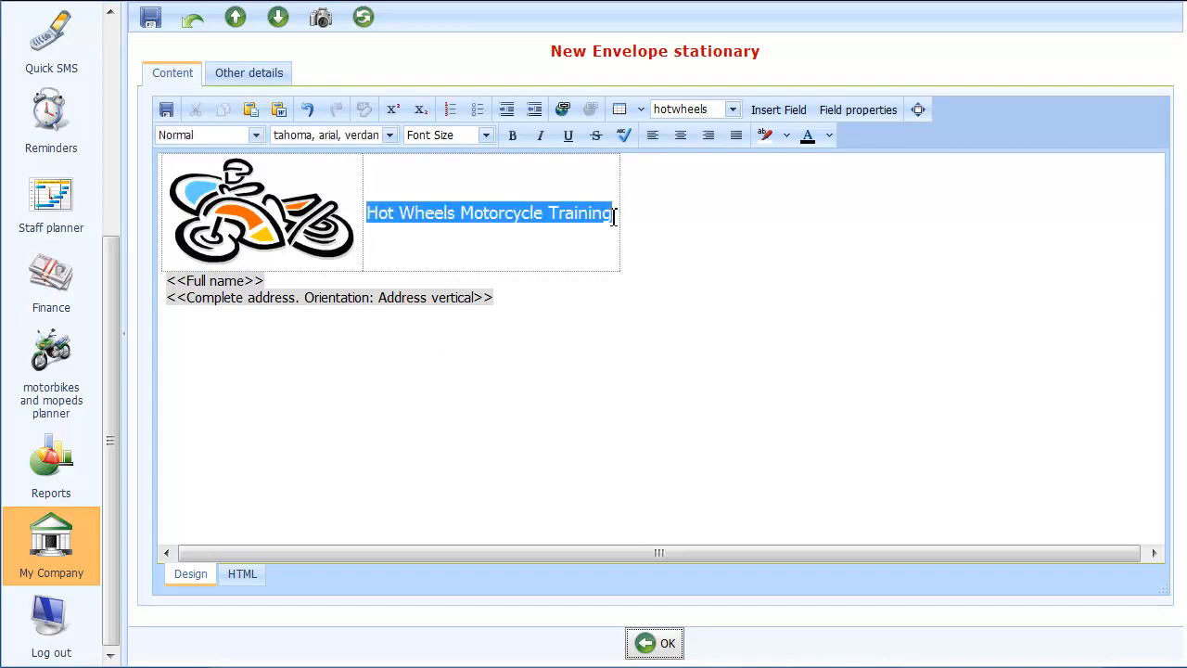
pyautogui.click(828, 135)
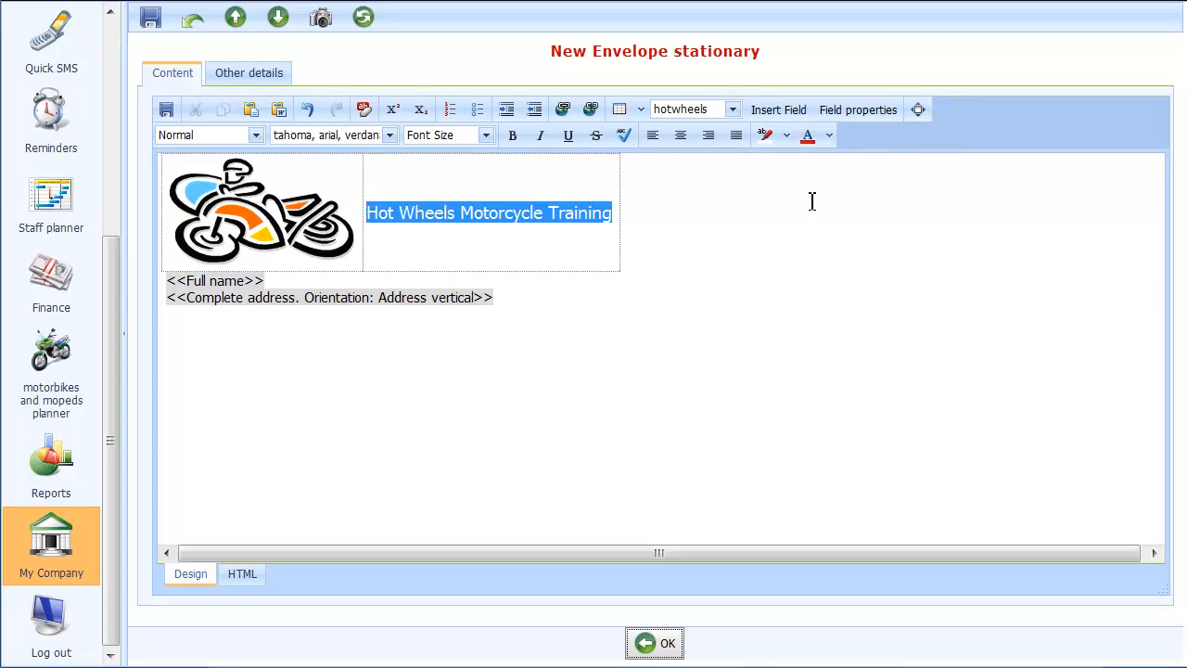
pyautogui.click(442, 262)
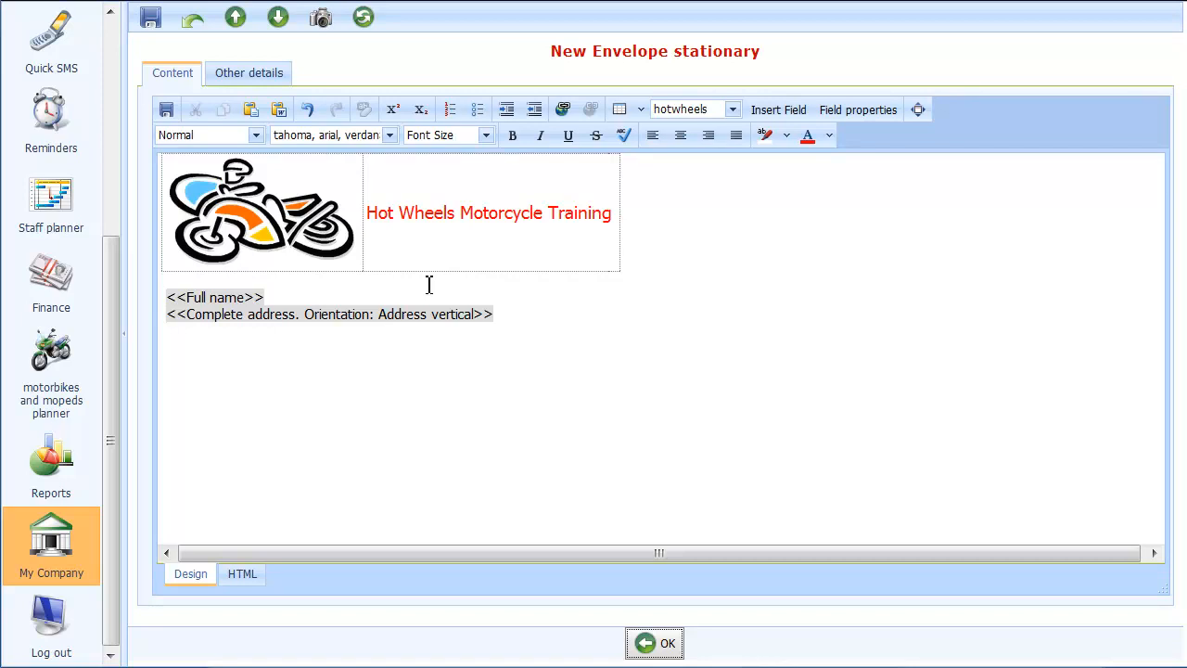
pyautogui.doubleClick(214, 297)
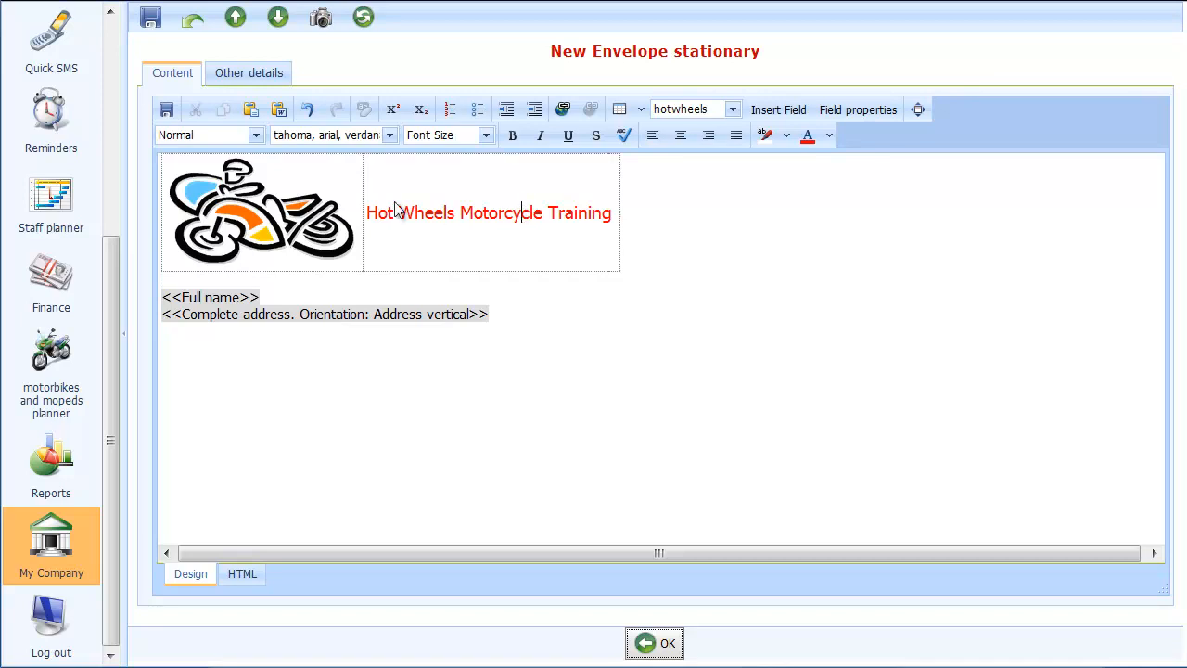
# - Save the C5 envelope template, close it, and reopen the contact's Send information window
pyautogui.click(150, 17)
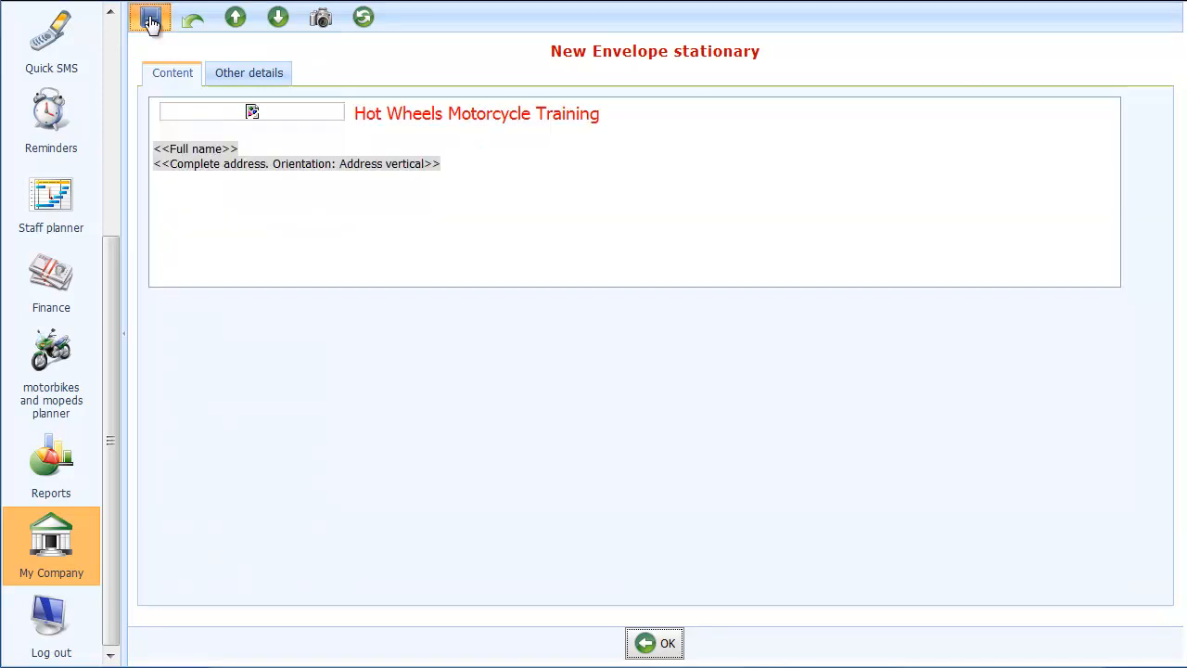
pyautogui.click(149, 16)
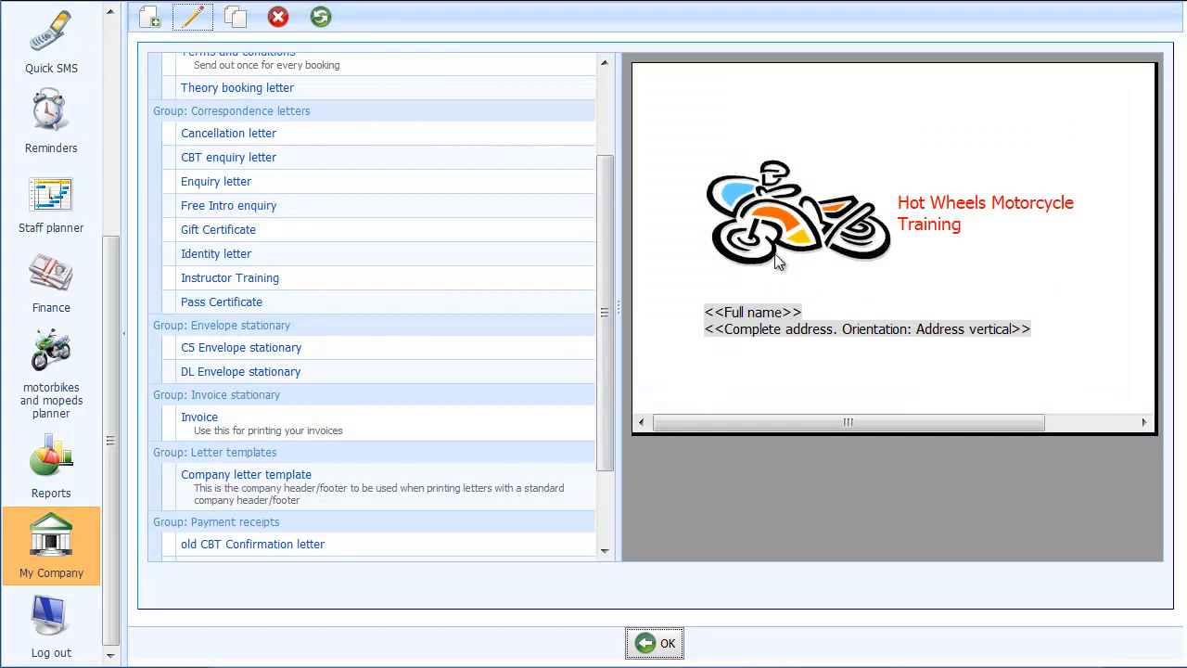
pyautogui.click(220, 301)
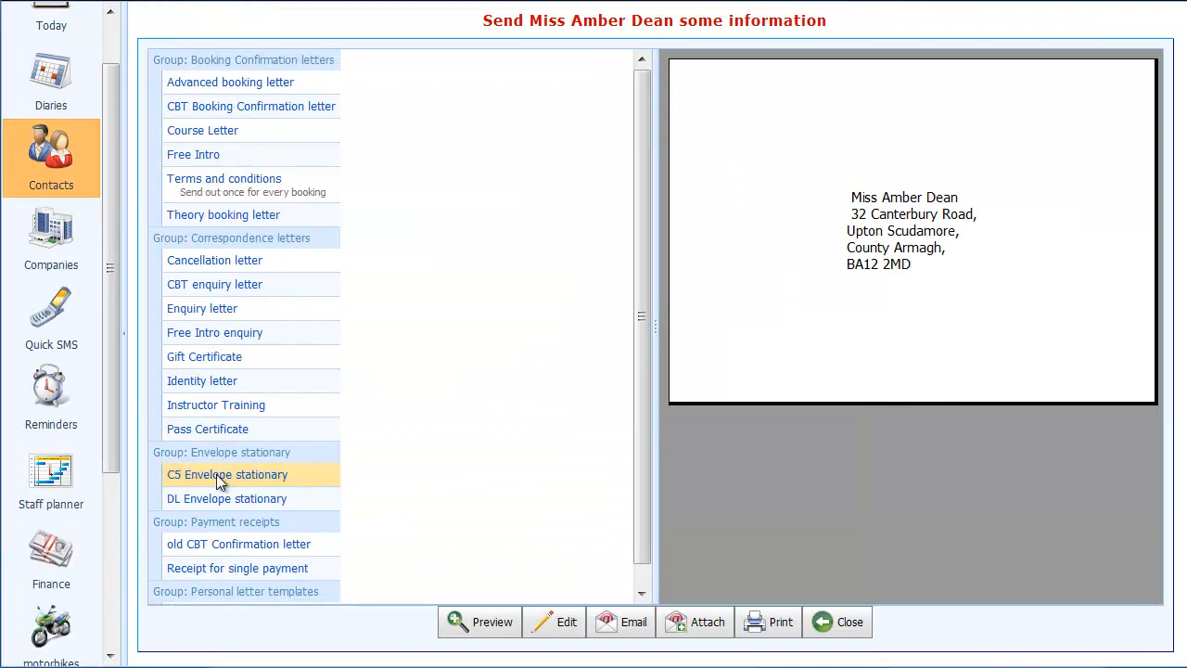
# - Preview the C5 Envelope stationary merged with the contact's name and address
pyautogui.click(227, 474)
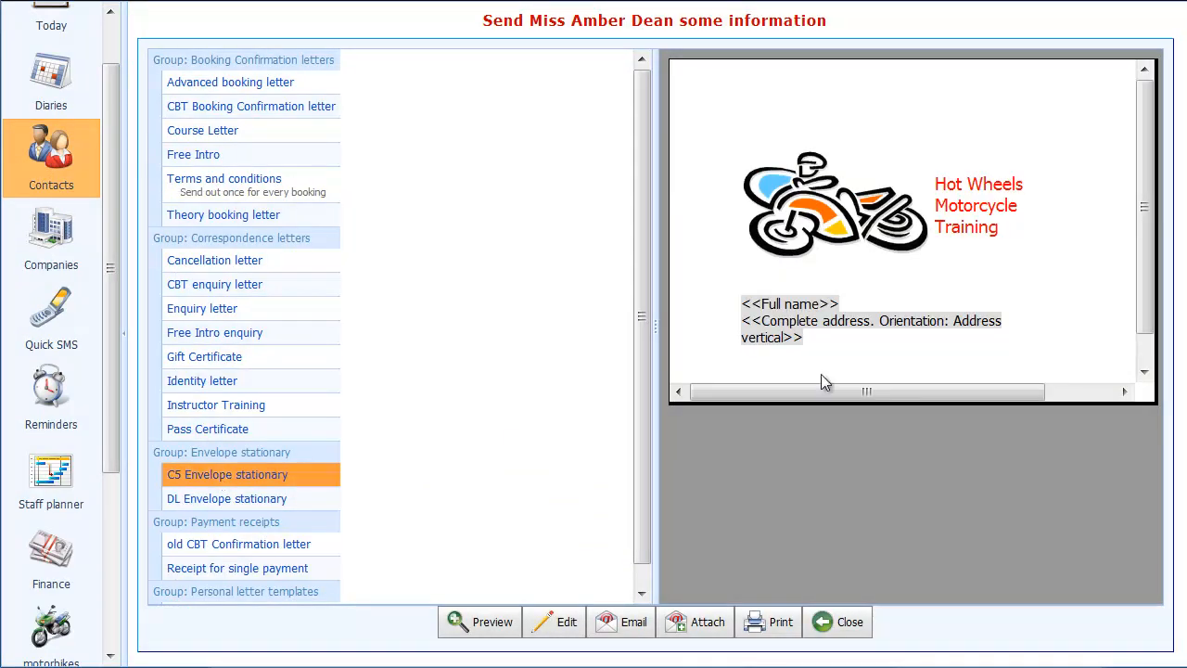
pyautogui.moveTo(464, 620)
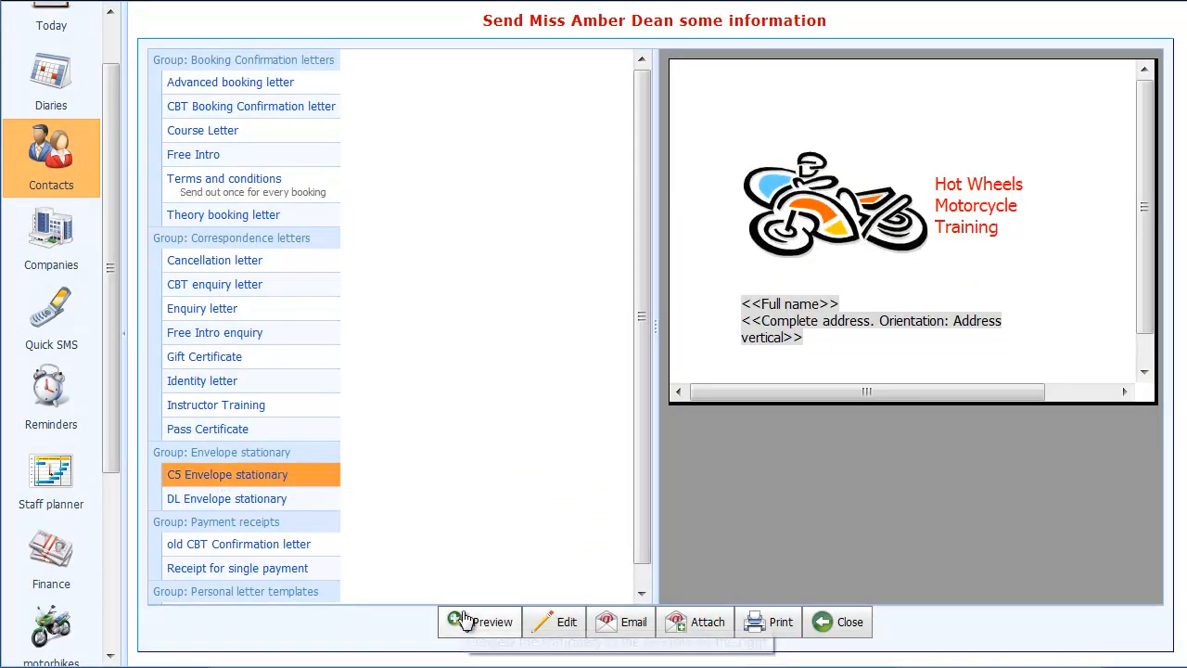
pyautogui.click(479, 621)
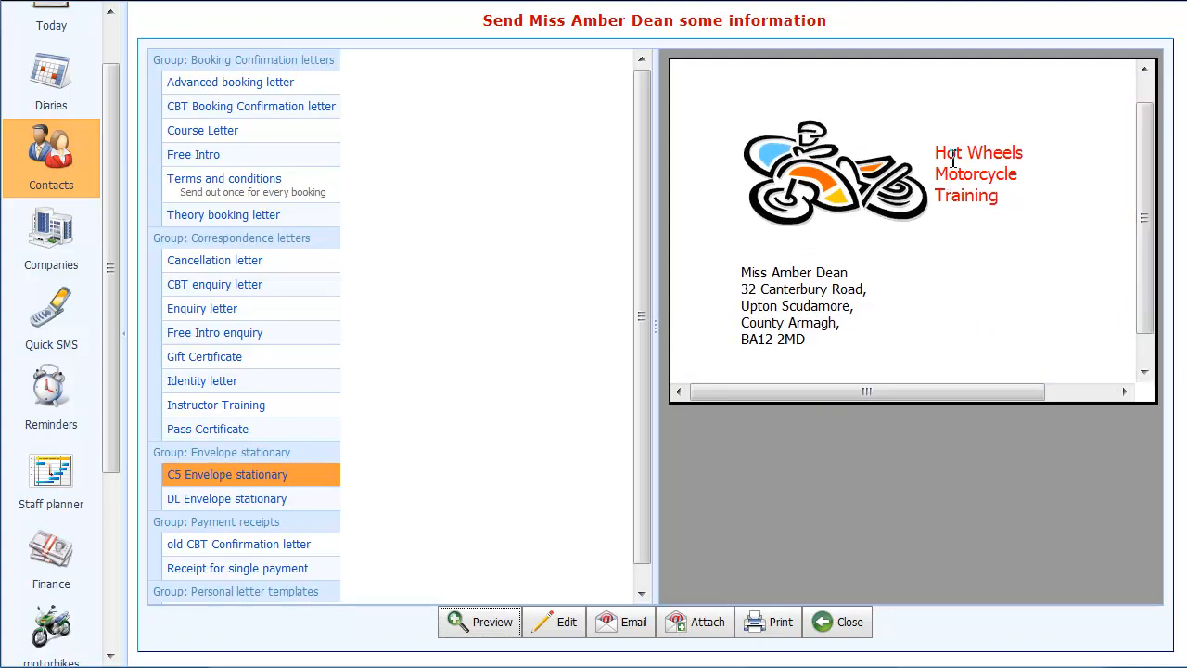
pyautogui.moveTo(788, 360)
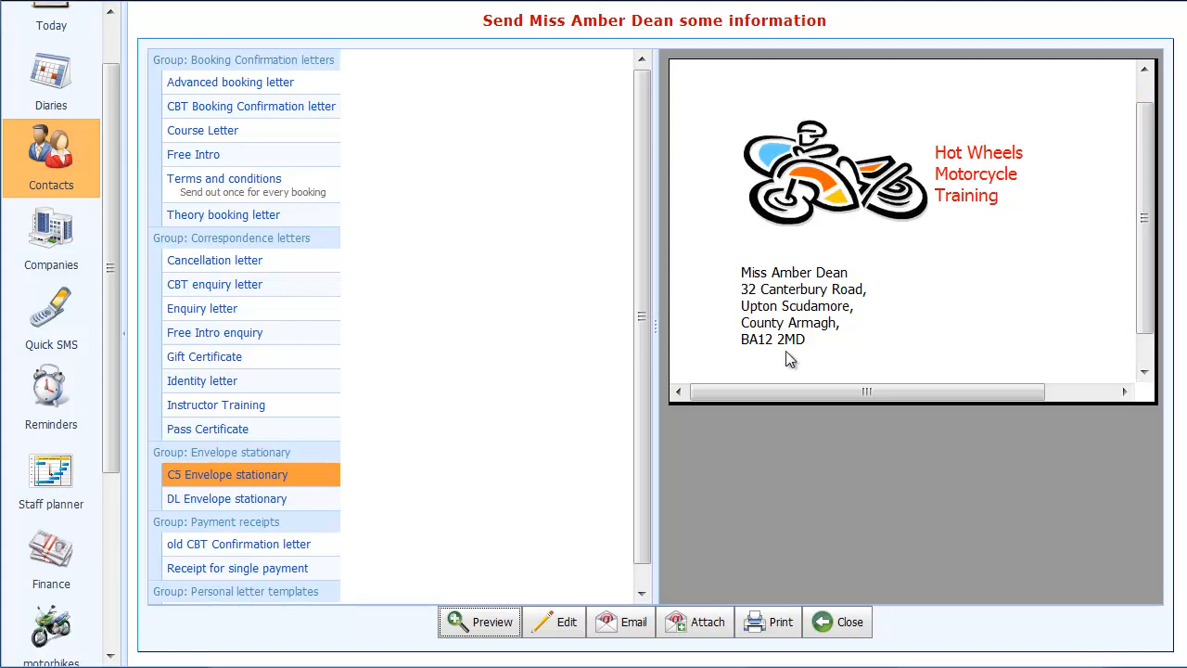
pyautogui.moveTo(819, 289)
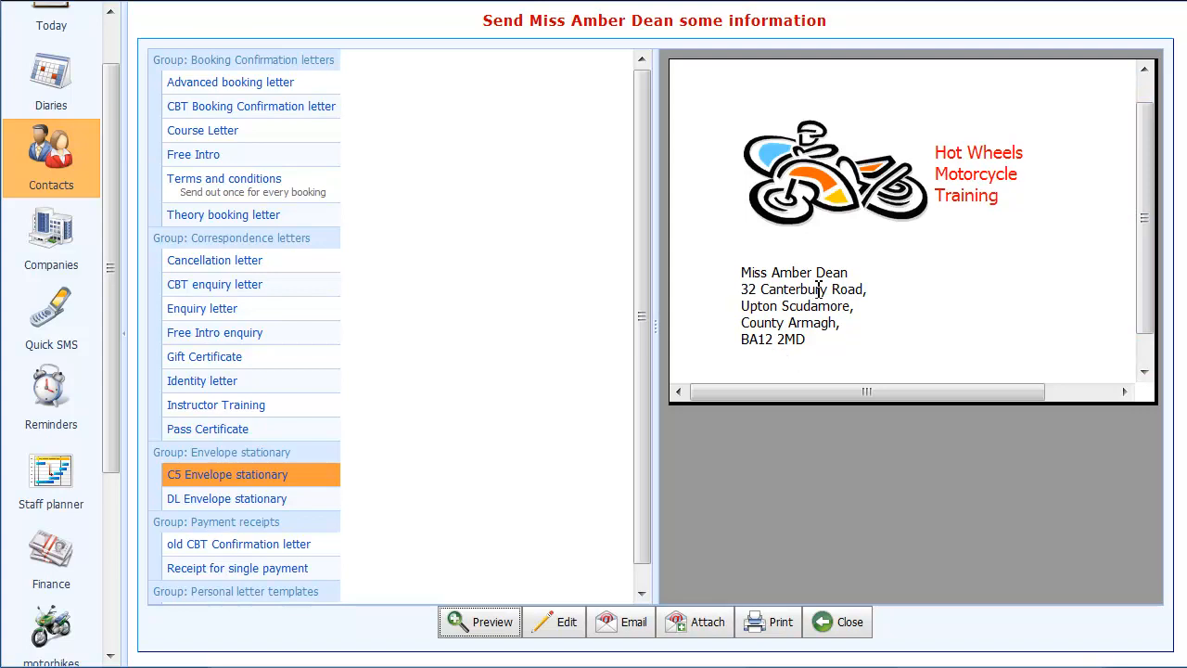
pyautogui.moveTo(833, 249)
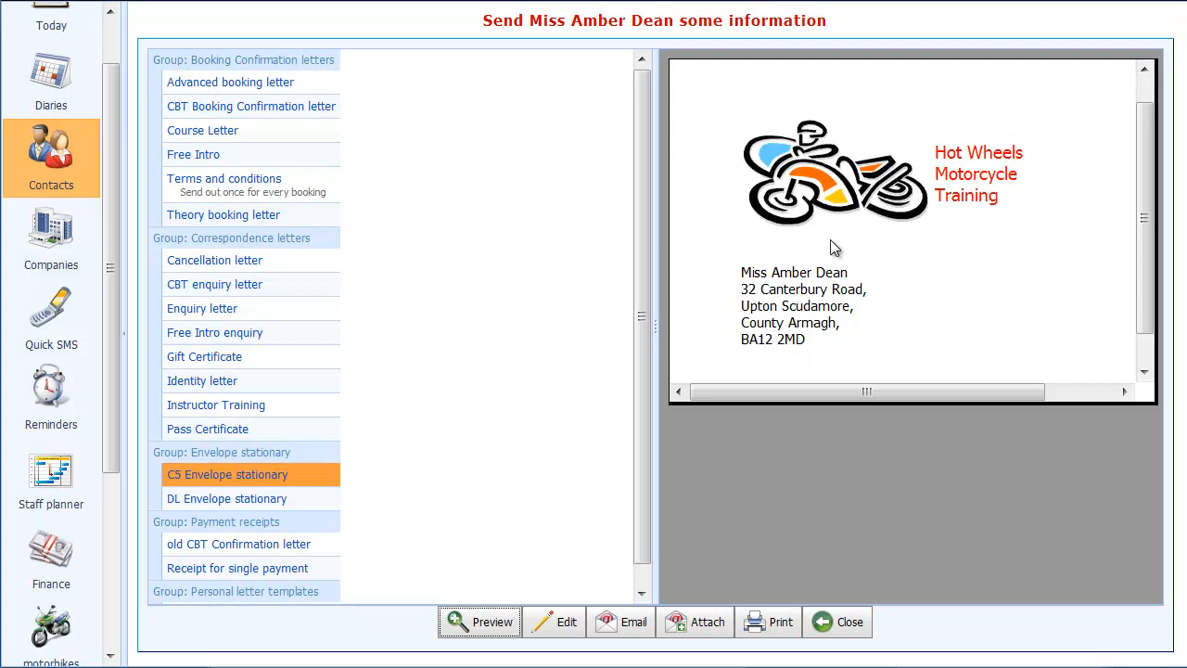
pyautogui.moveTo(774, 236)
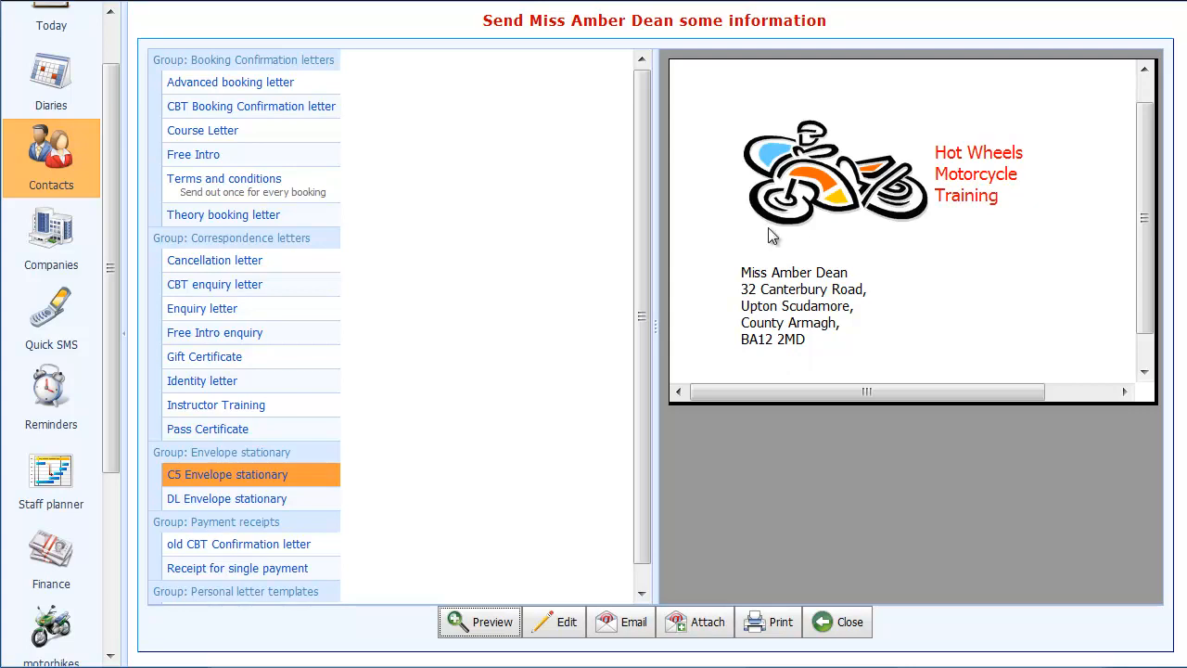
pyautogui.moveTo(810, 243)
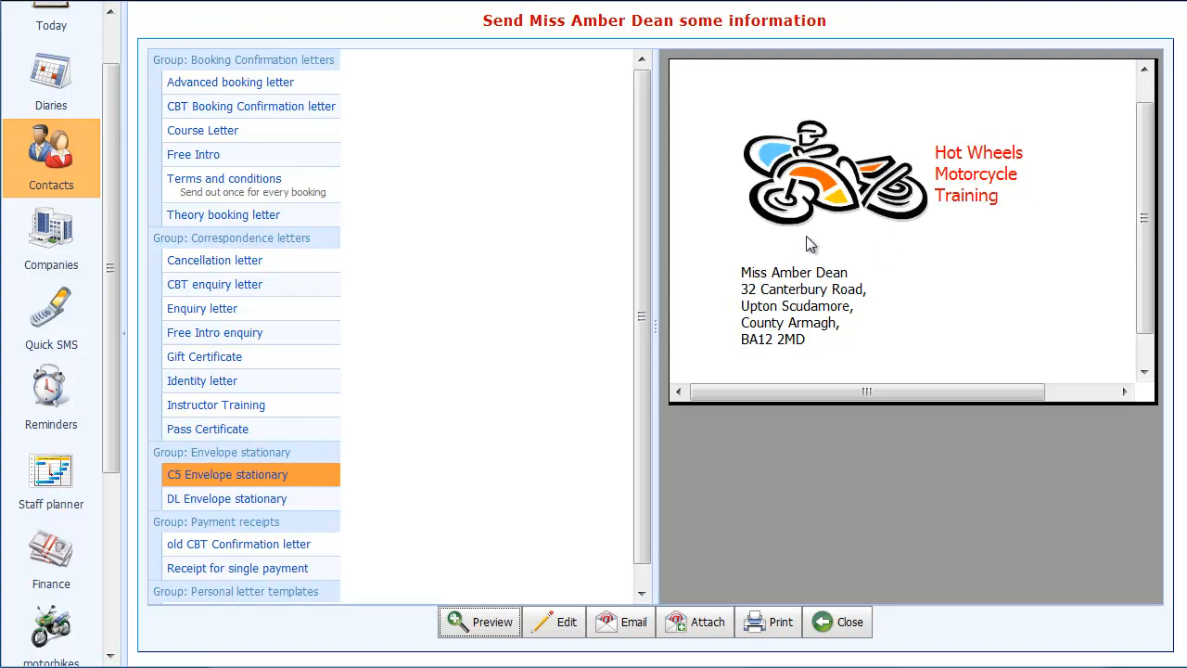
pyautogui.moveTo(876, 248)
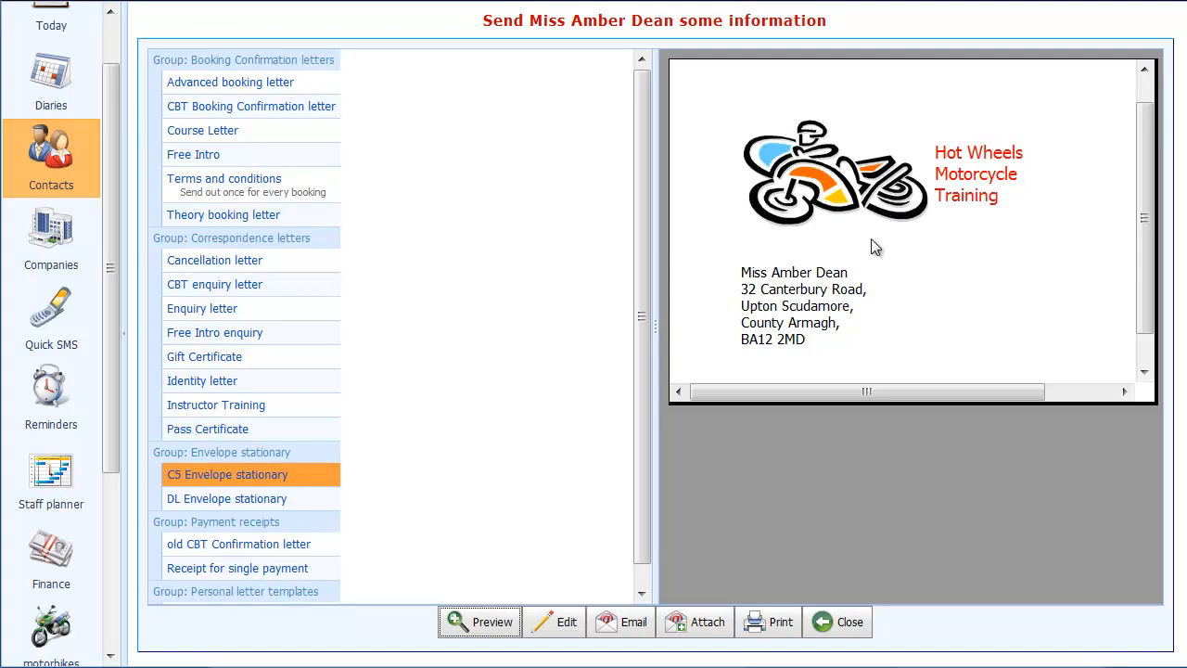
pyautogui.moveTo(797, 294)
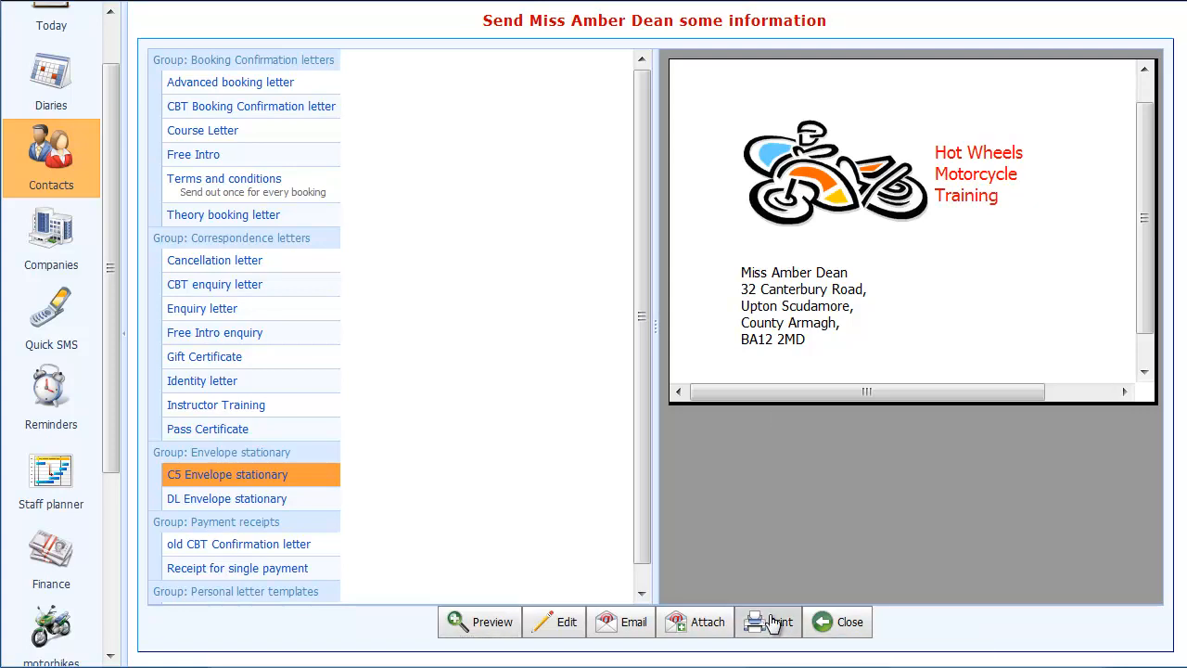
# - Generate the merged C5 envelope's print preview and scroll through it
pyautogui.click(767, 621)
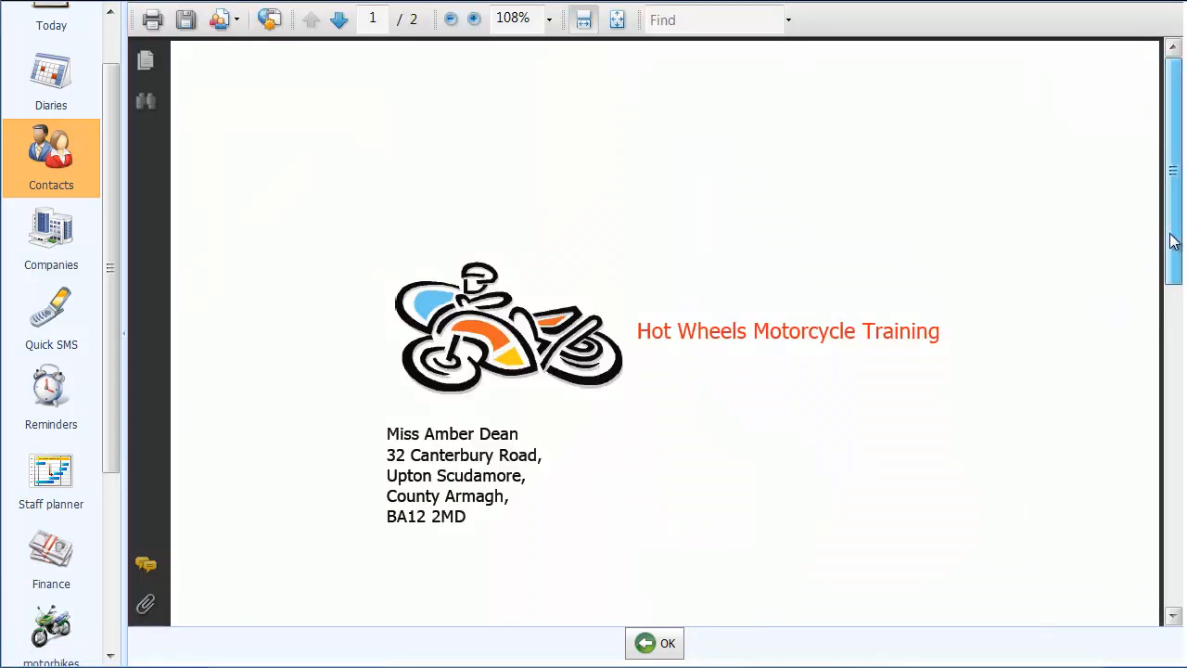
pyautogui.scroll(-3)
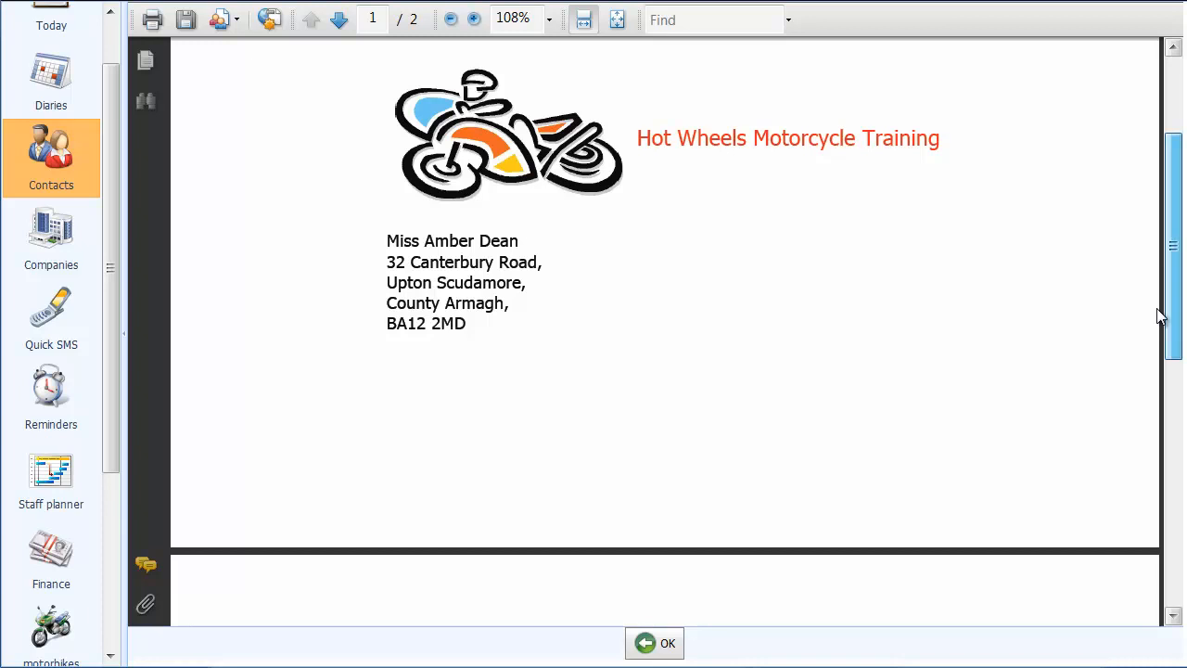
pyautogui.scroll(-3)
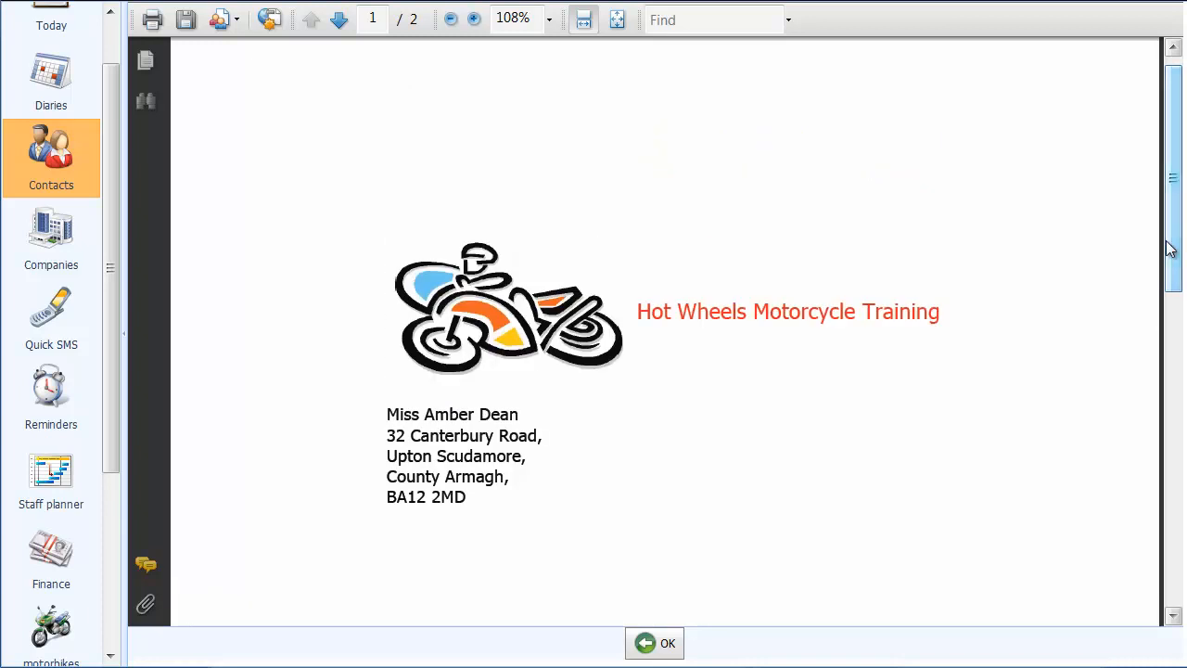